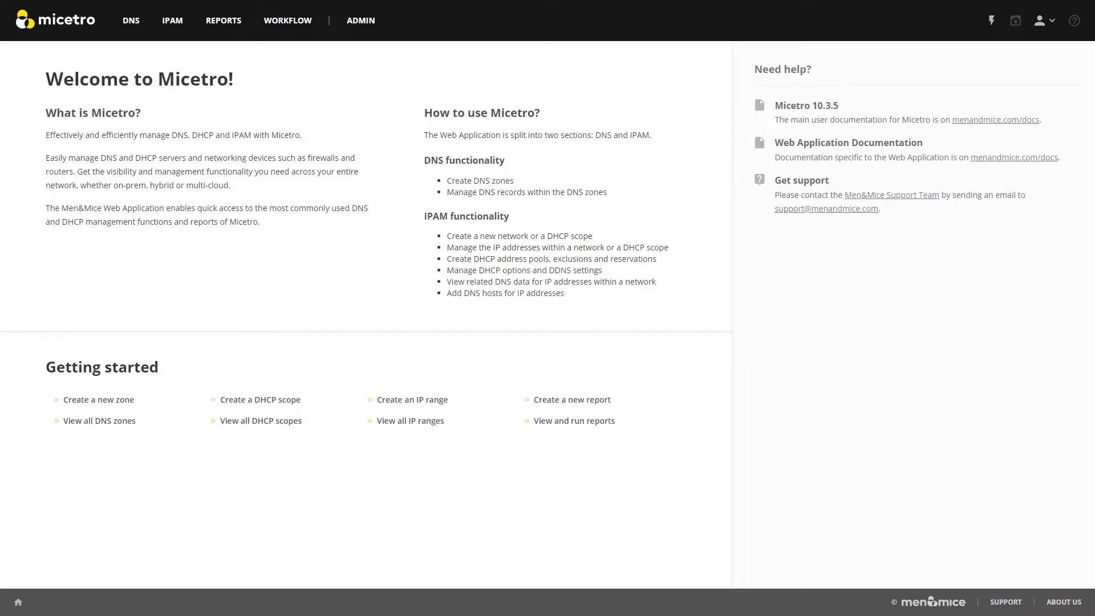
mouse_move(167, 37)
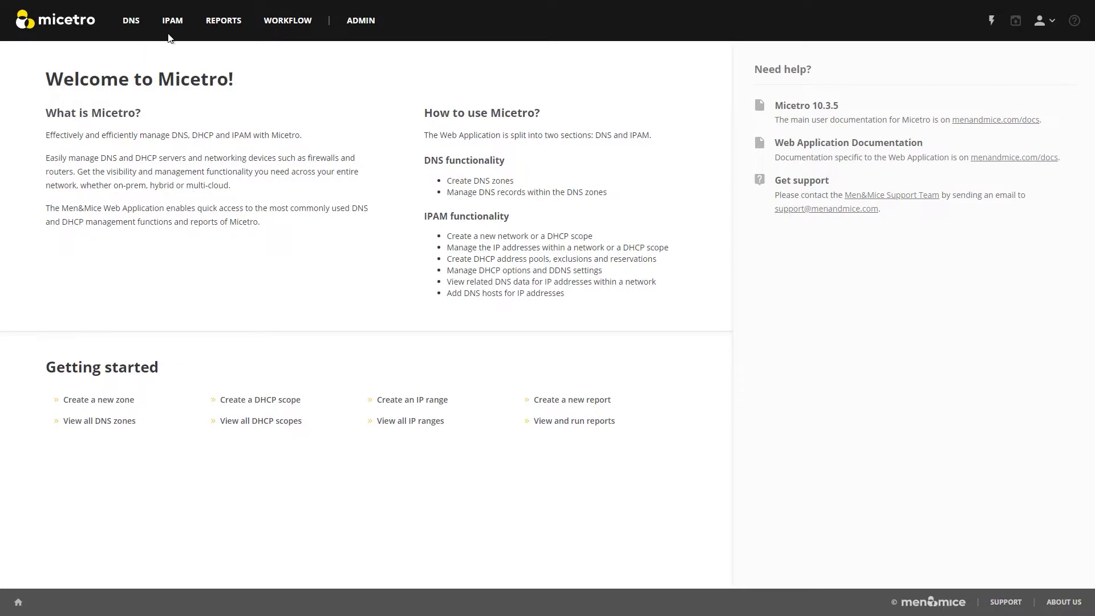
- Show Micetro's IPAM networks overview, then bring up the Windows Start menu
click(172, 21)
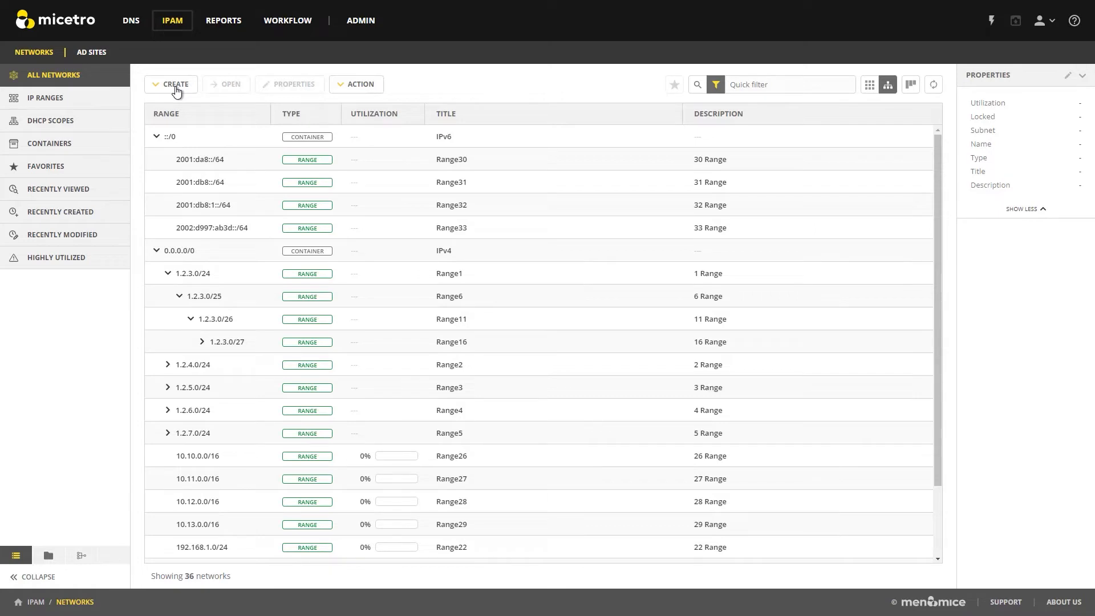
click(12, 604)
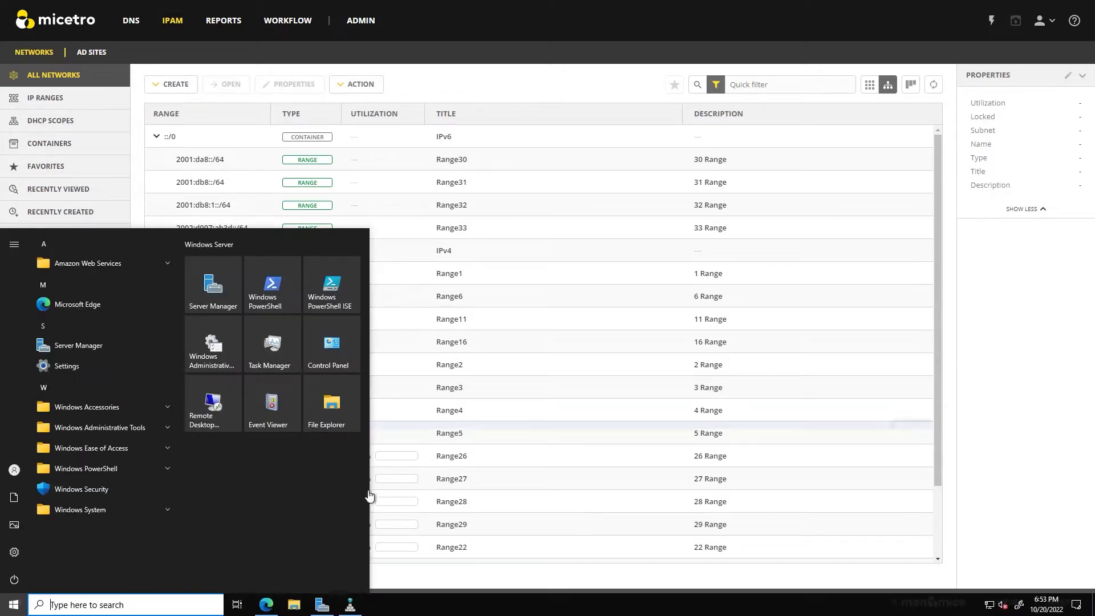
- Launch Server Manager and advance Add Roles and Features to dc1.micetro.net's server roles page
click(212, 286)
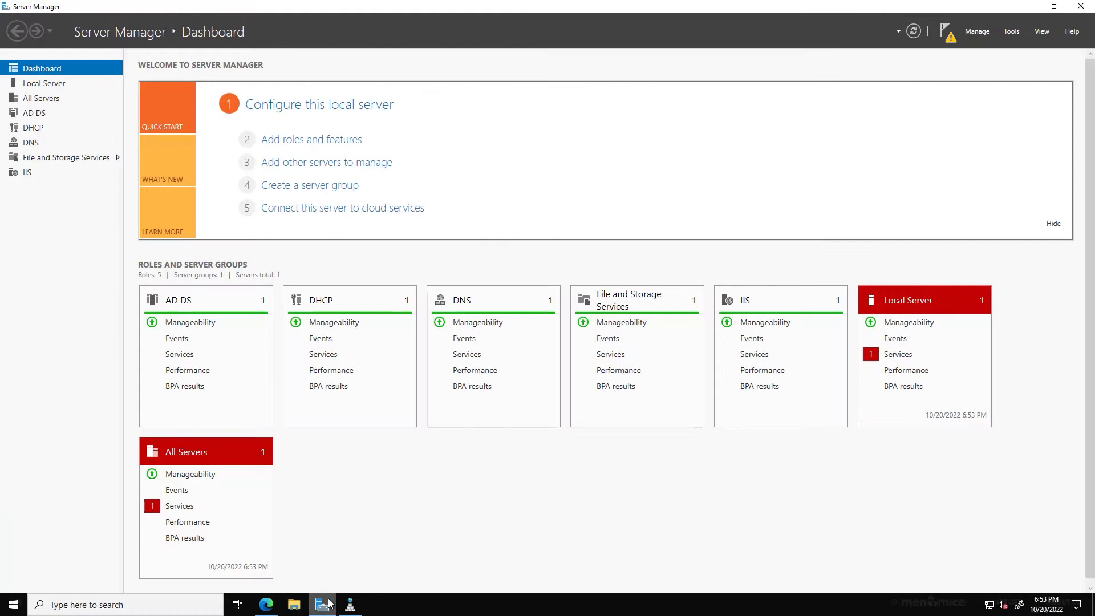
mouse_move(469, 307)
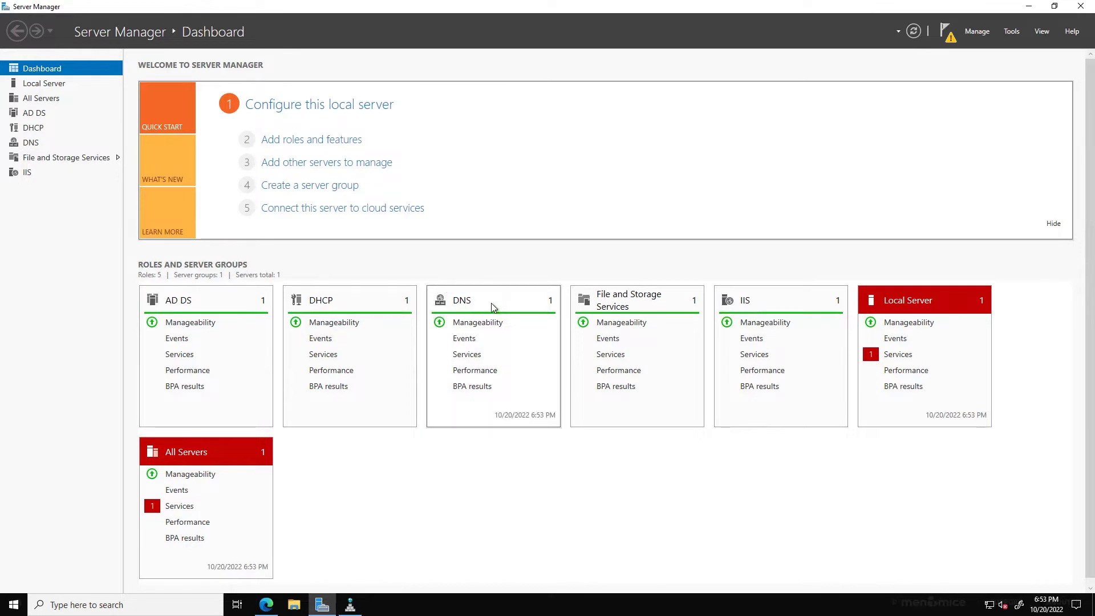
click(310, 140)
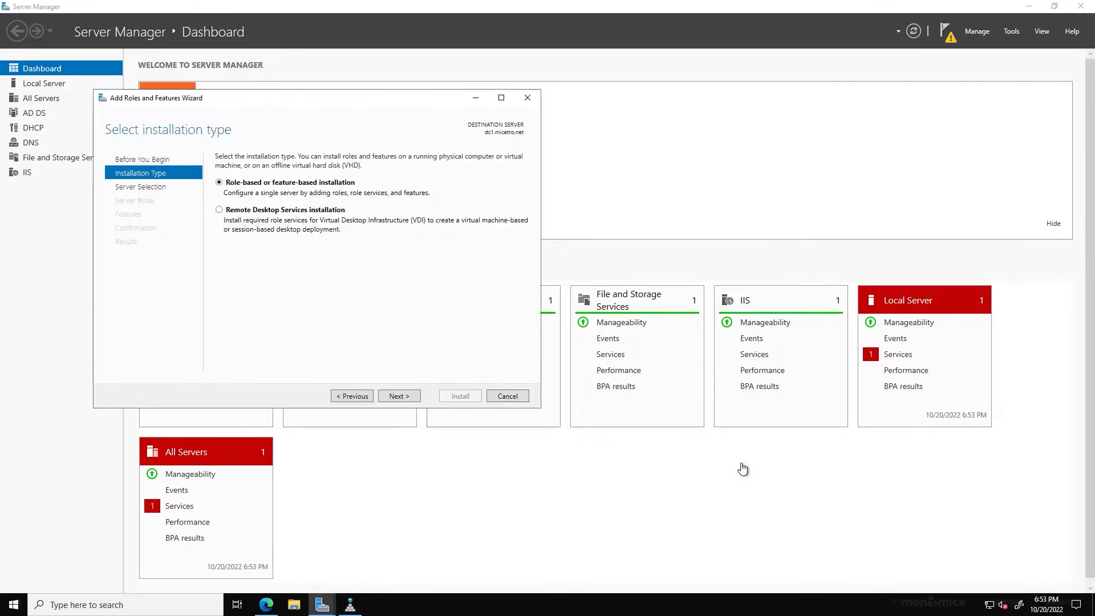
mouse_move(361, 192)
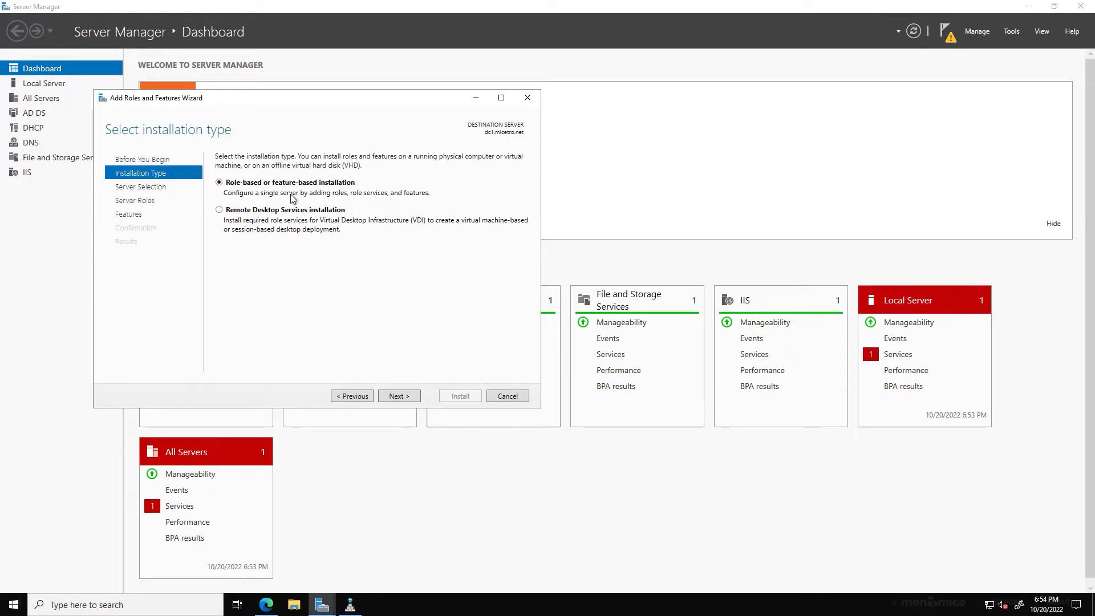
mouse_move(353, 271)
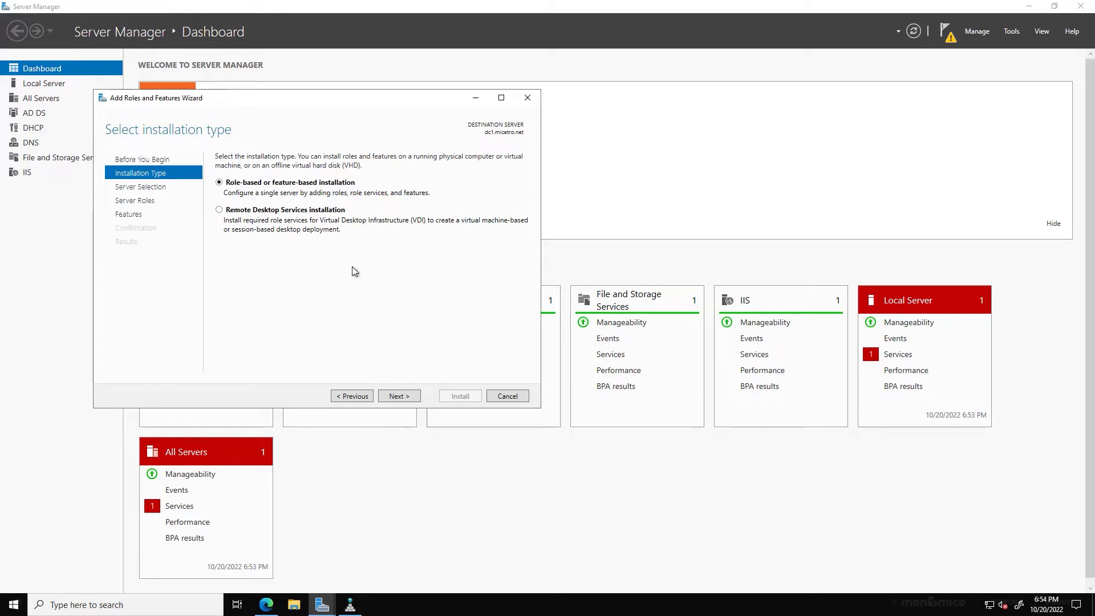
click(397, 396)
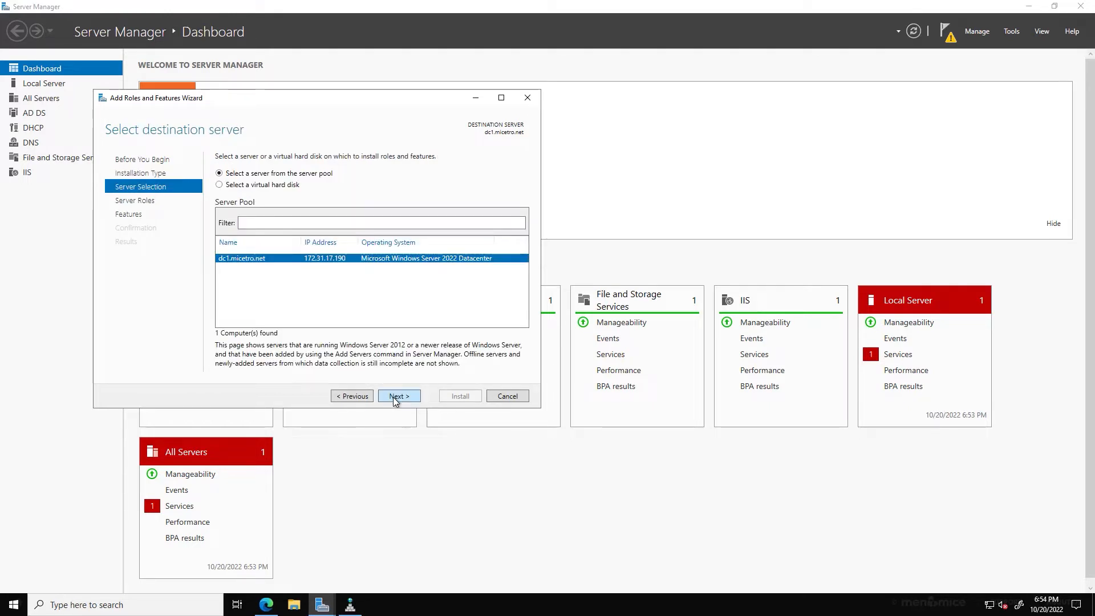
click(399, 395)
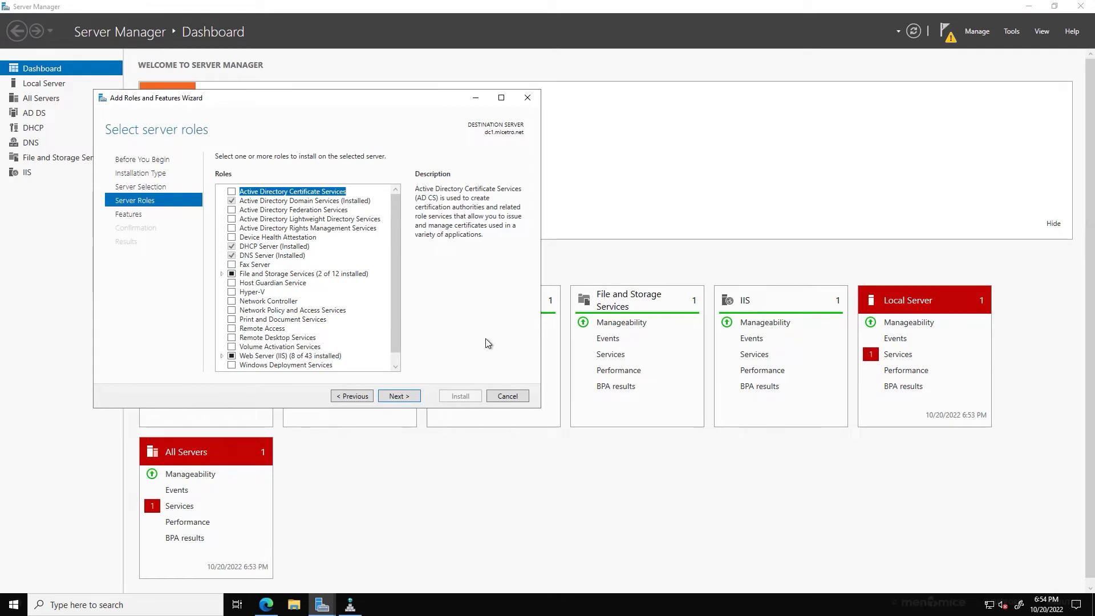
- Launch DNS Manager to view DC1's _msdcs.micetro.net and micetro.net forward lookup zones
click(349, 605)
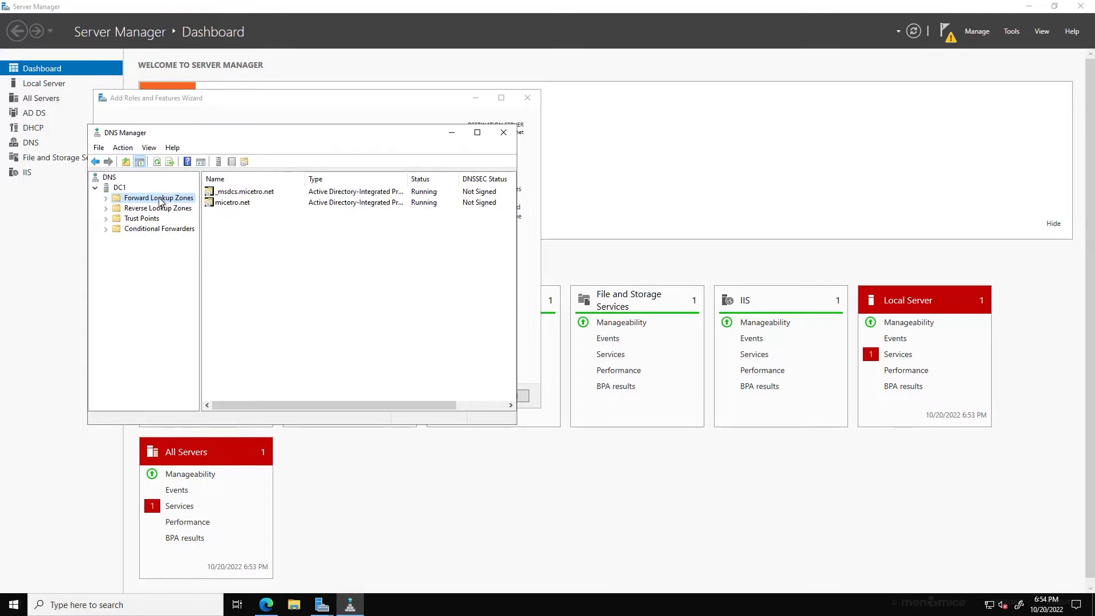
mouse_move(161, 202)
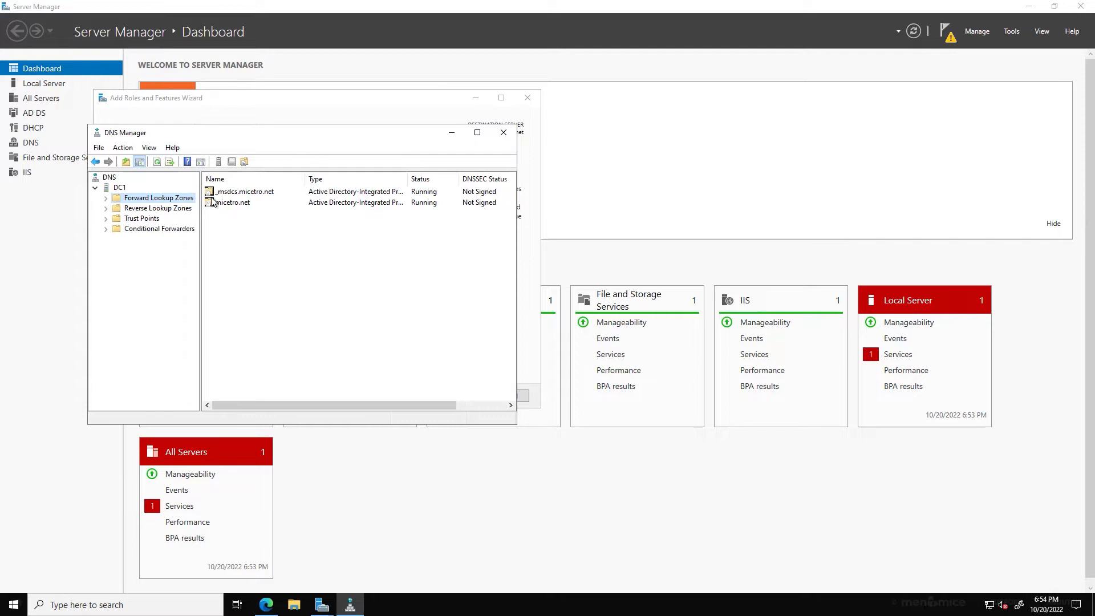
mouse_move(245, 207)
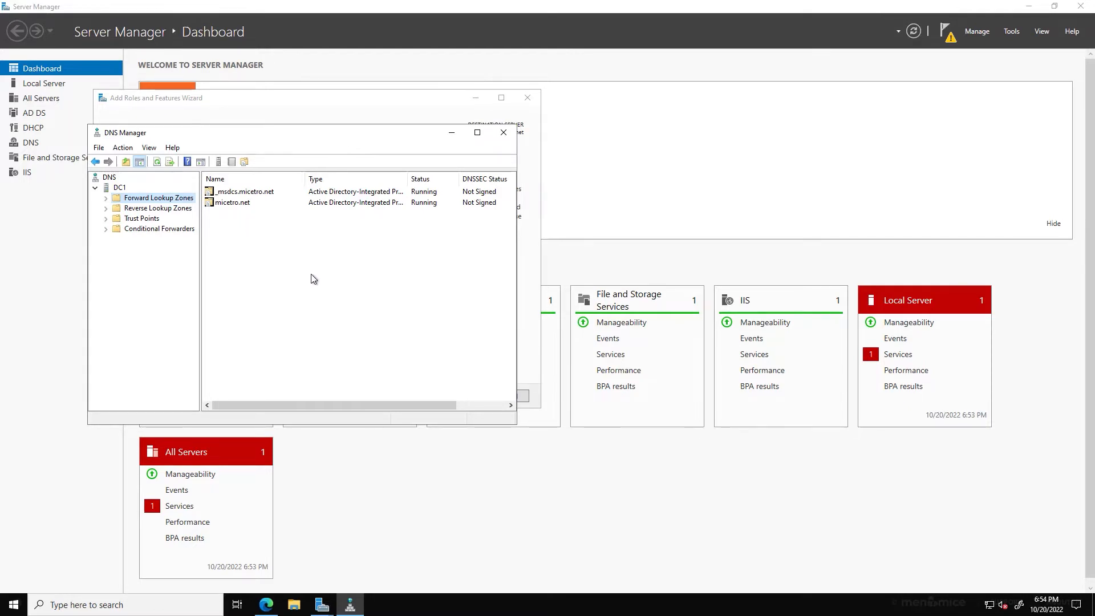
mouse_move(320, 288)
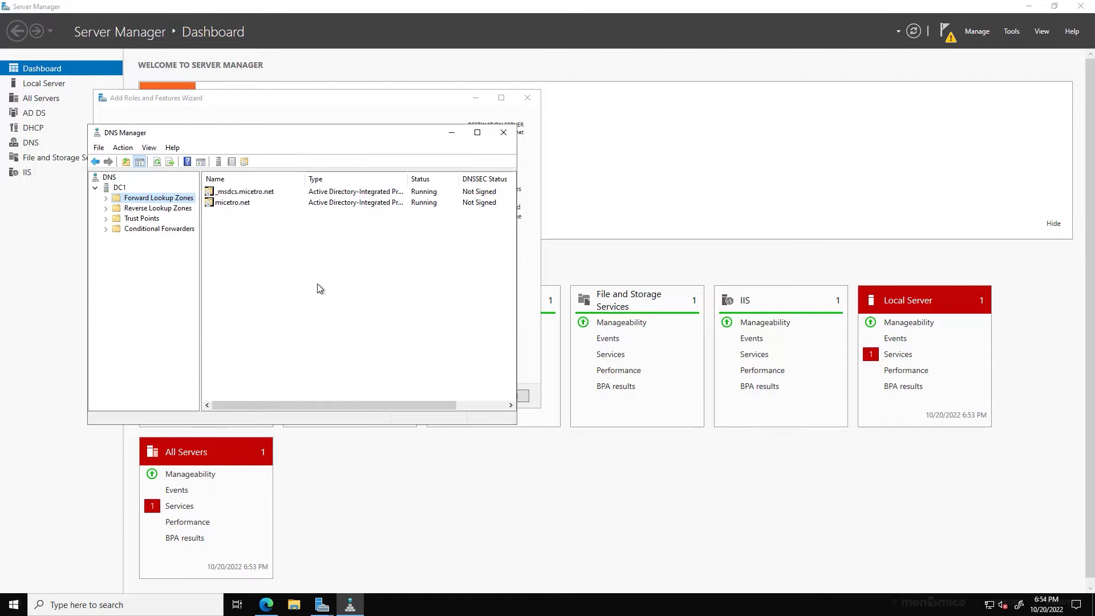
mouse_move(323, 286)
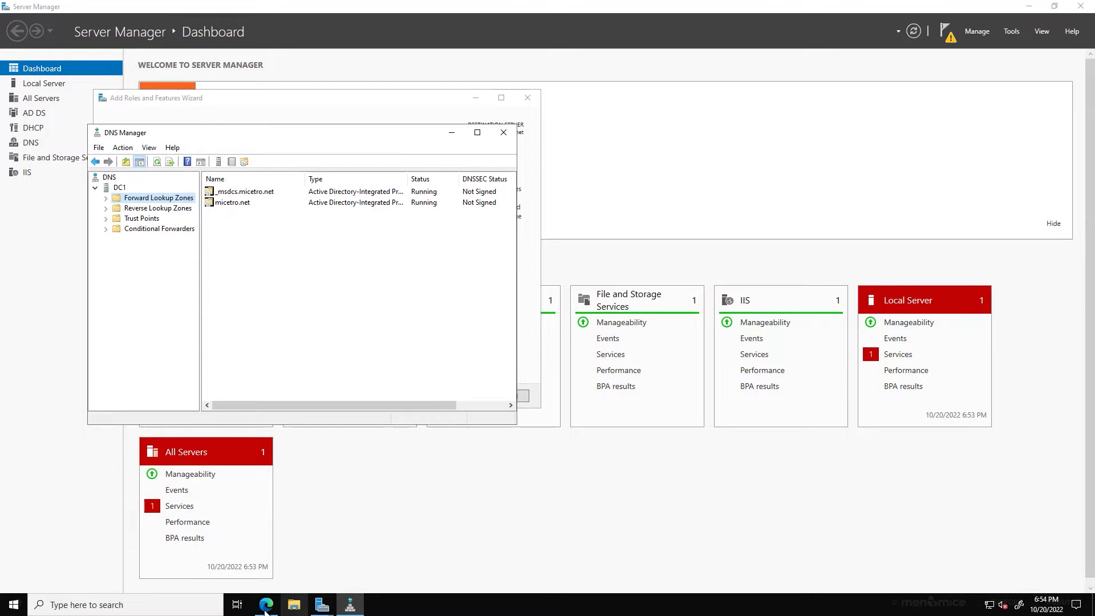
- Download the 64-bit Windows Men&Mice Server Controllers installer from the Micetro download page in Edge
click(265, 605)
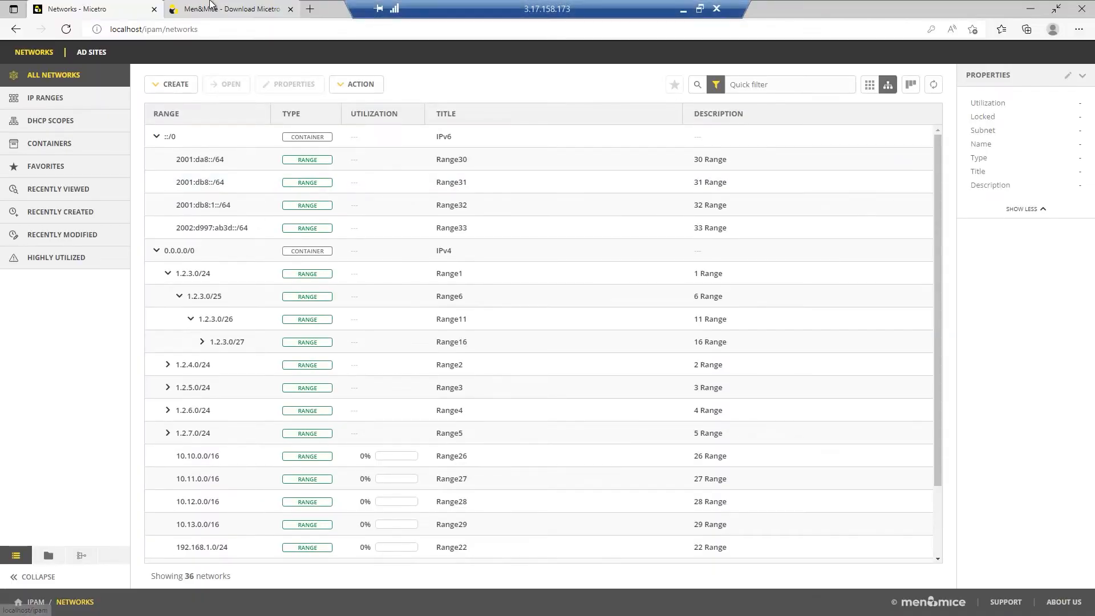
click(224, 9)
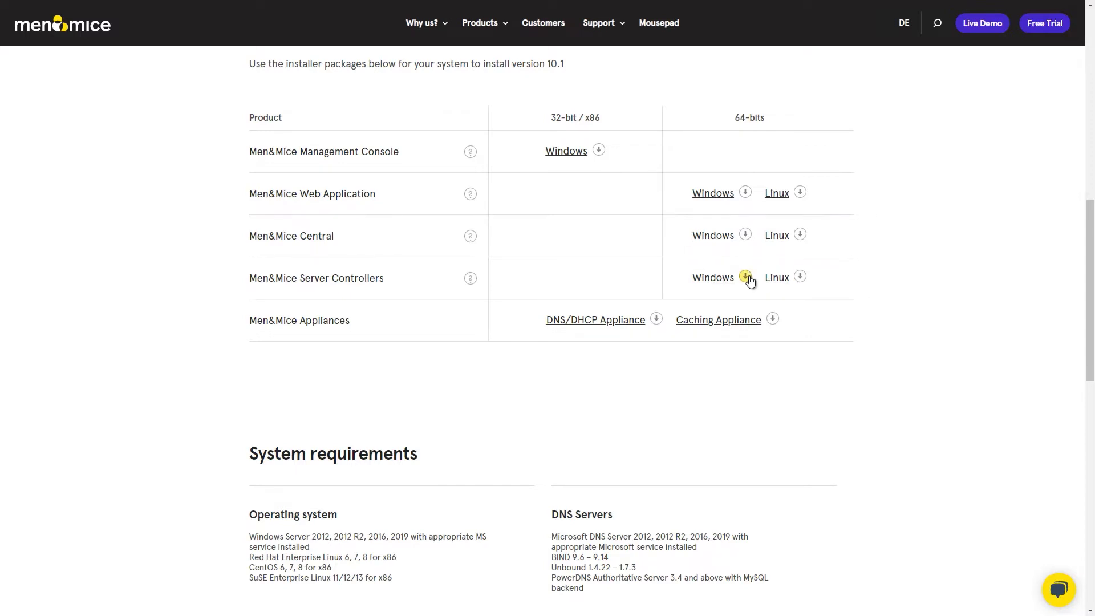
click(747, 278)
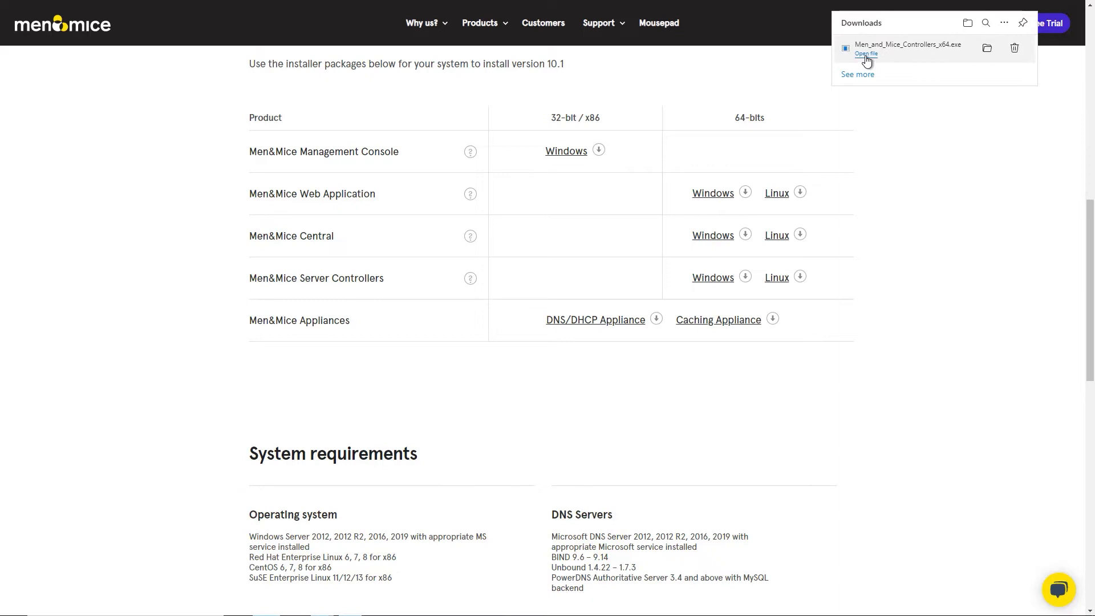
- Run the controllers installer and enter Micetro as the registered user name
click(866, 53)
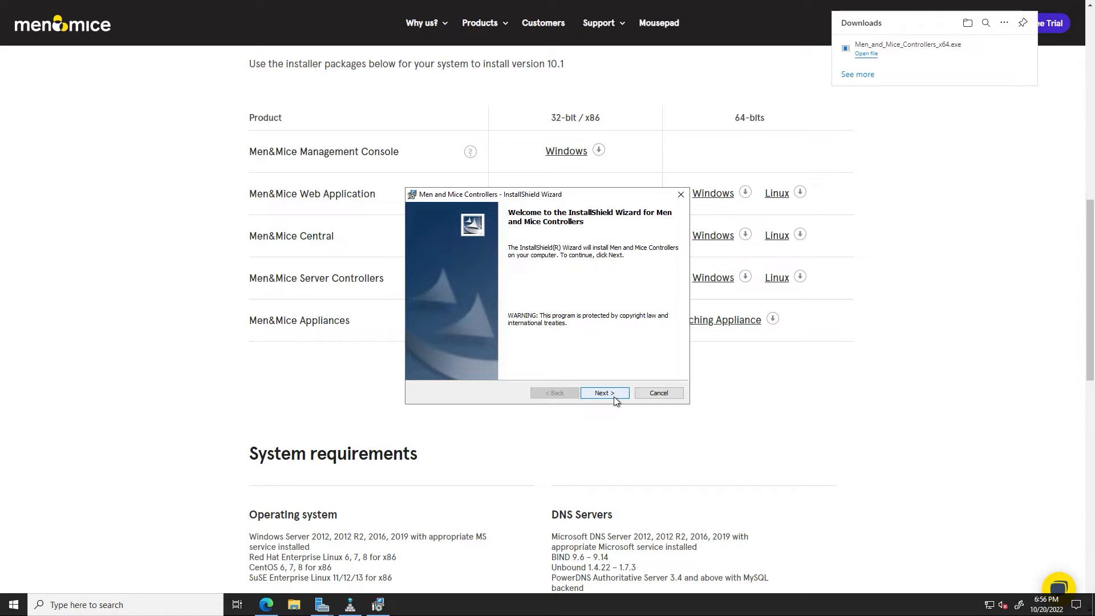
mouse_move(612, 401)
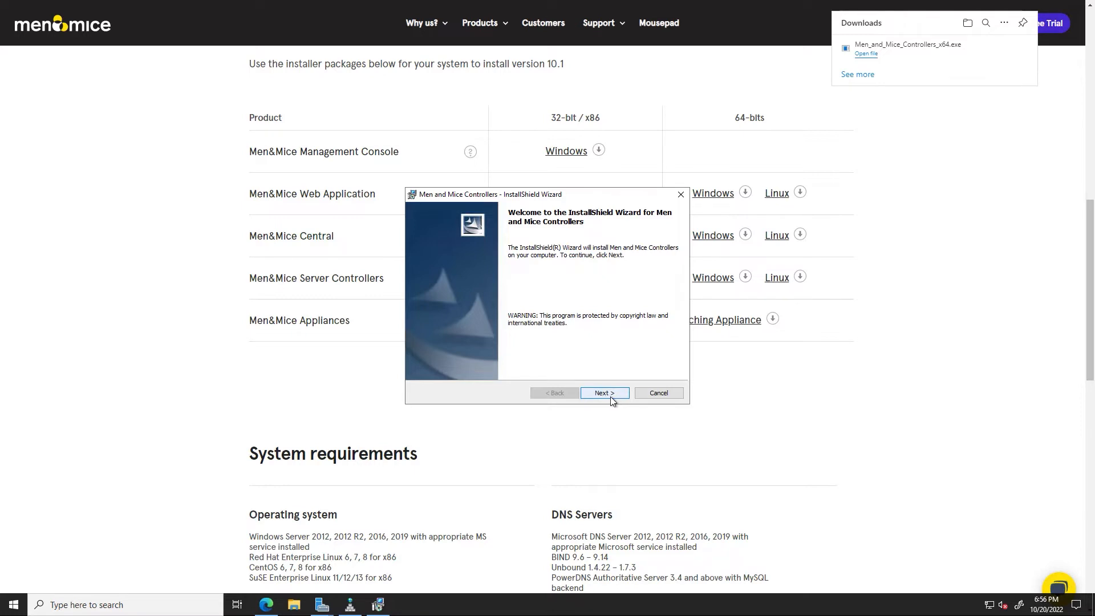
click(603, 393)
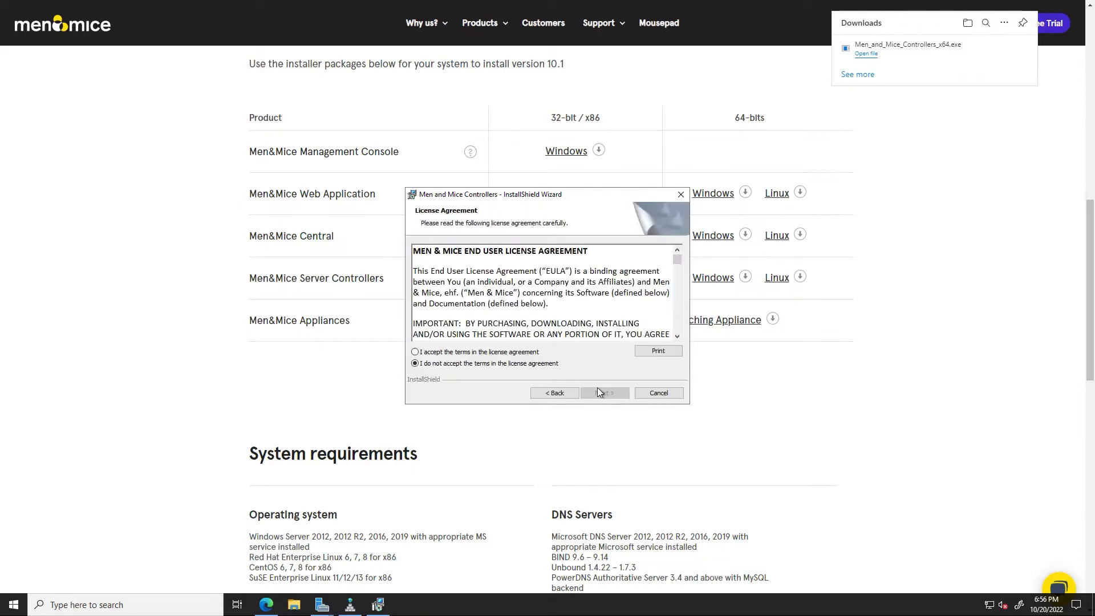
click(604, 393)
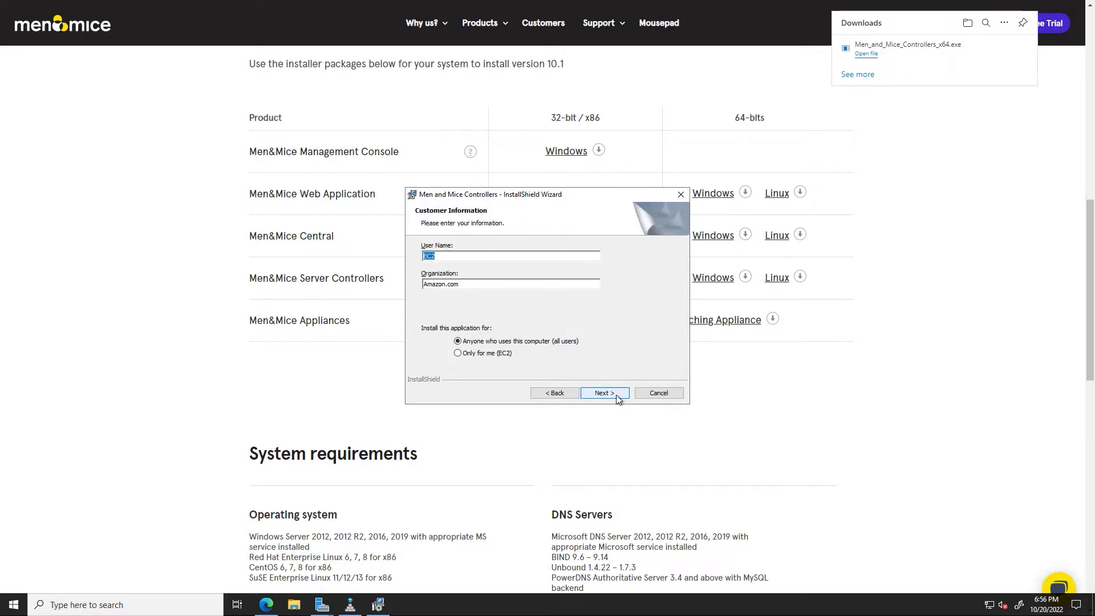
text(Micetro)
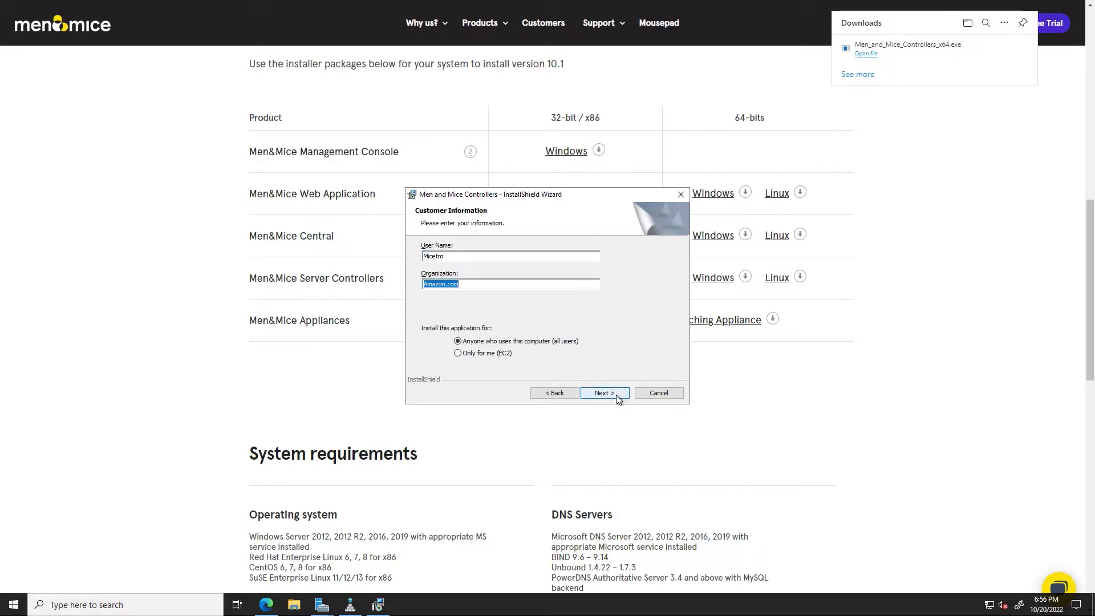
text(Micetro)
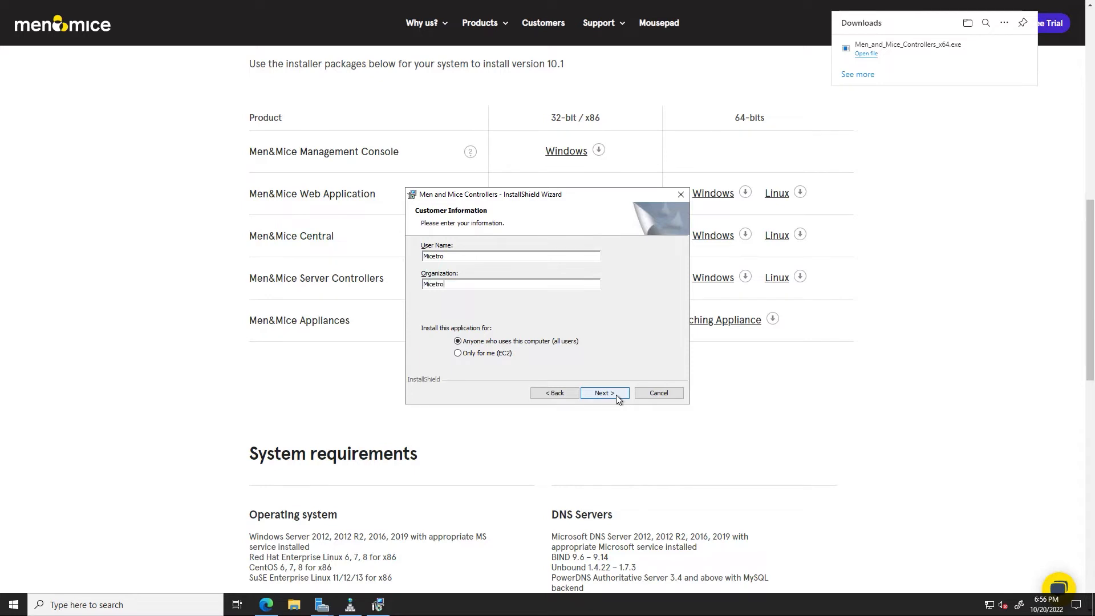
- Keep the default install folder, choose Complete setup, and install
click(603, 393)
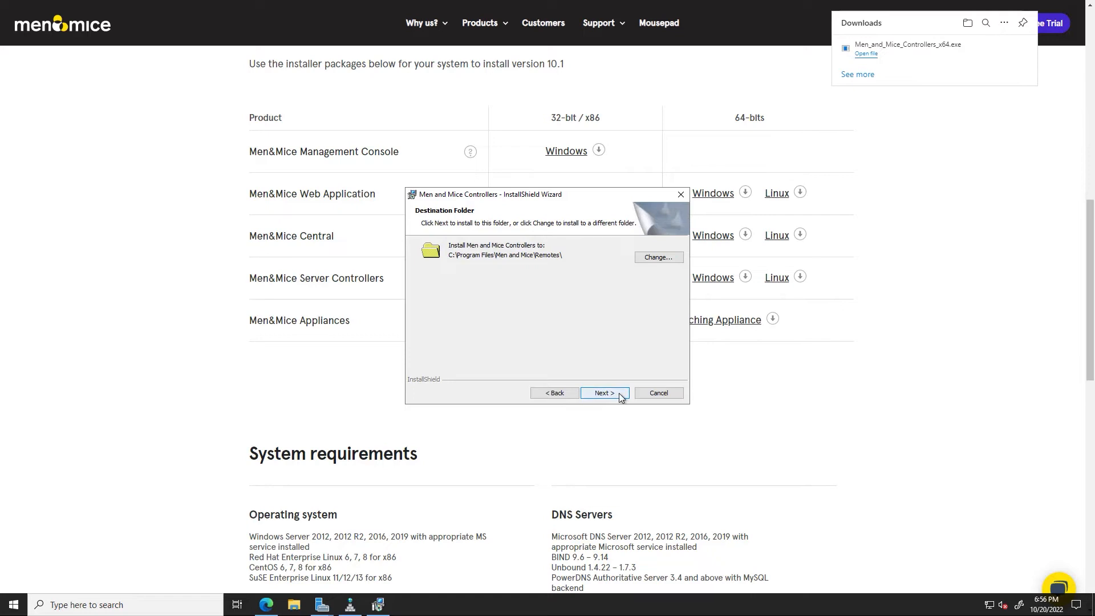
click(604, 393)
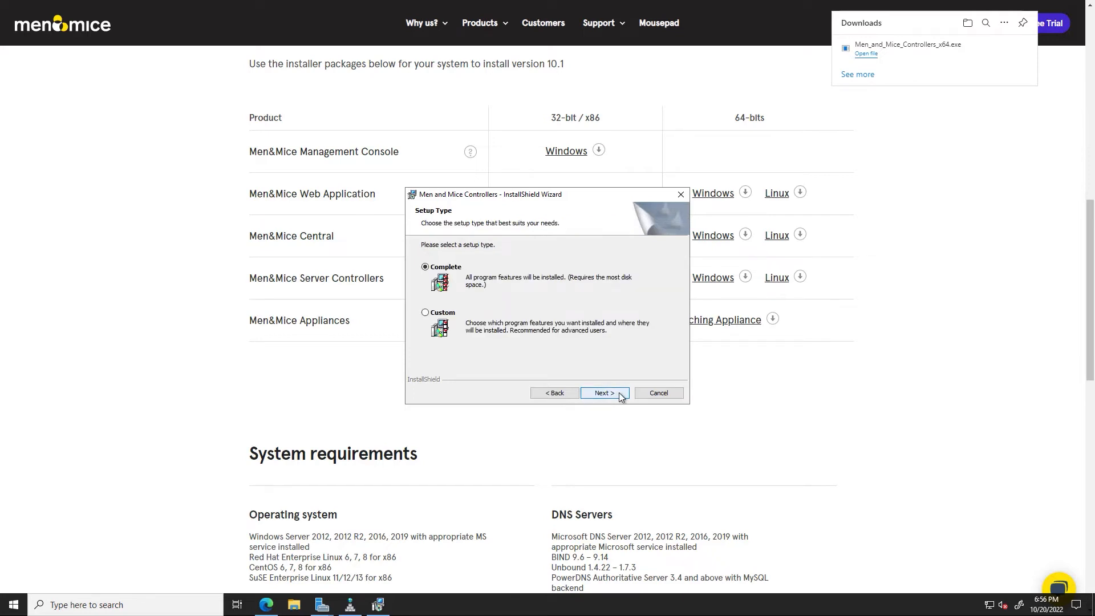
click(604, 393)
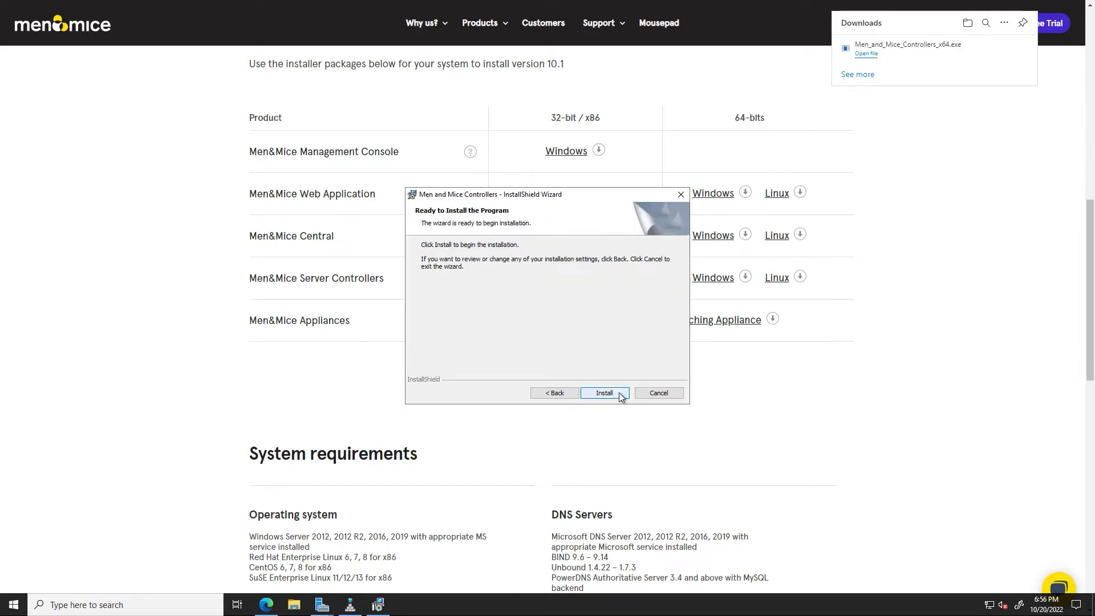
click(603, 393)
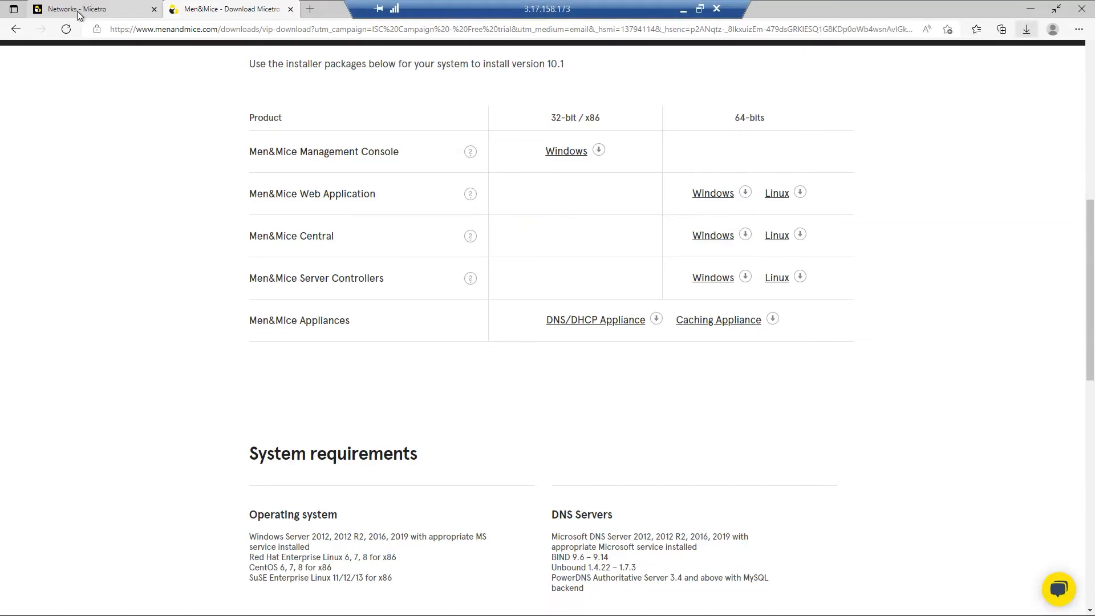
- Start adding a DNS server named DC1 from Micetro's Admin area
click(91, 9)
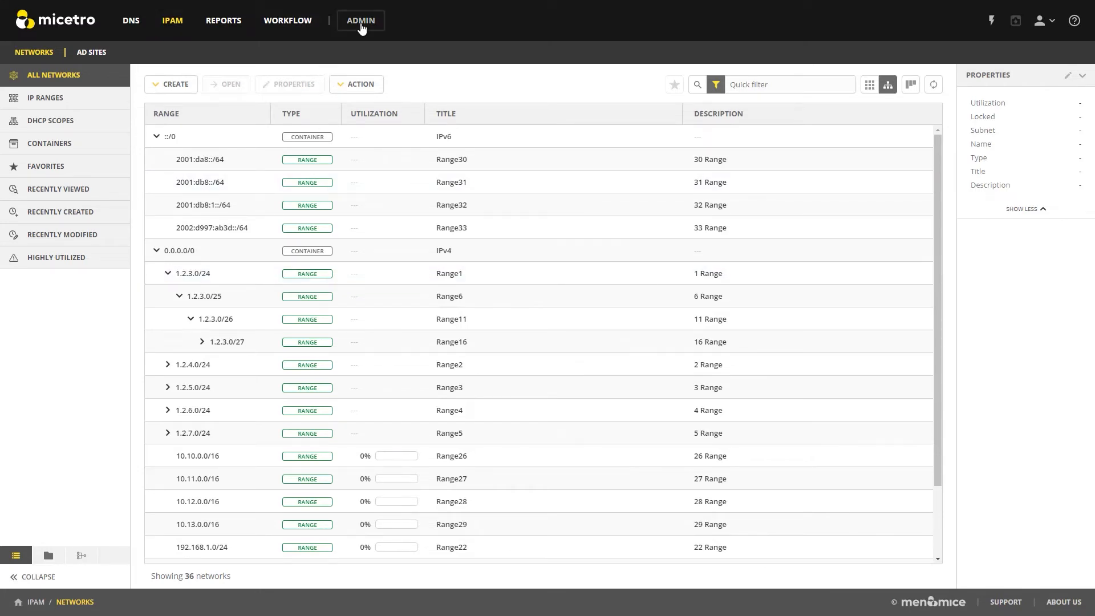
click(360, 20)
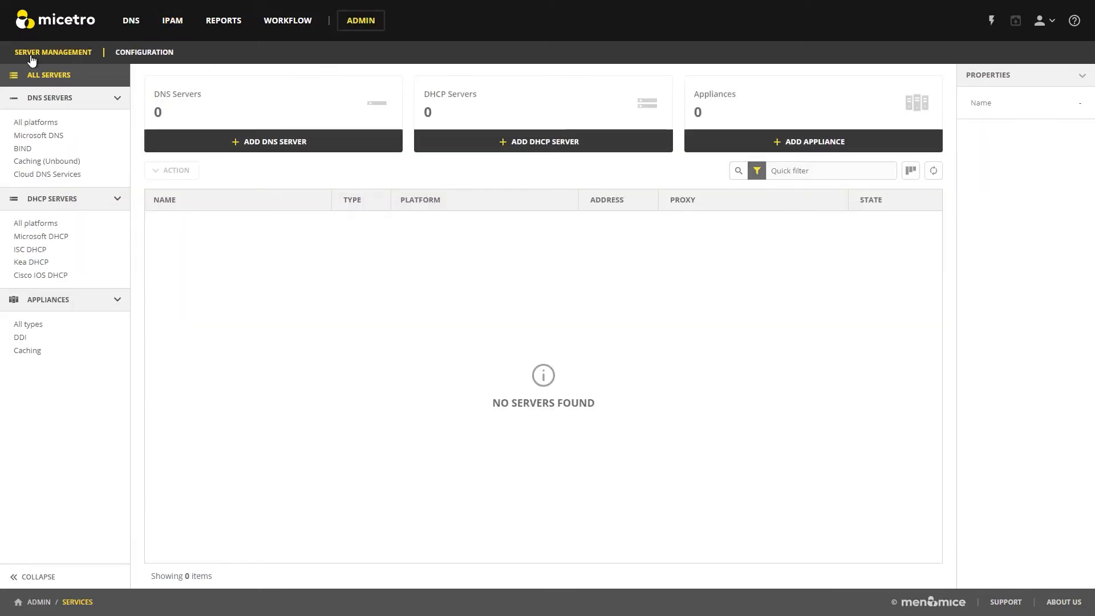
mouse_move(299, 147)
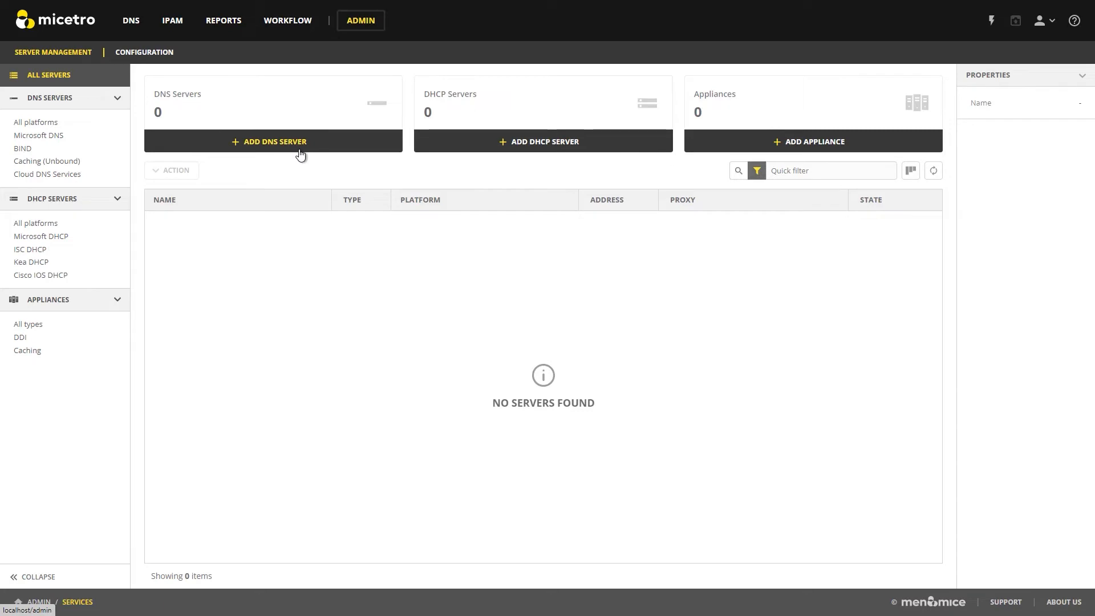
click(273, 141)
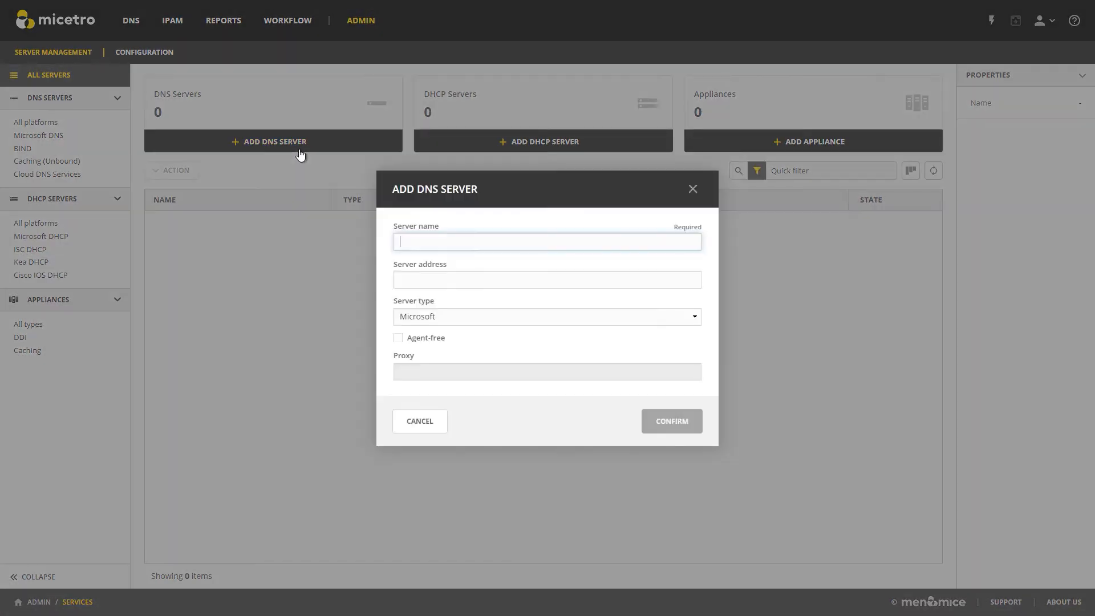
text(DC1)
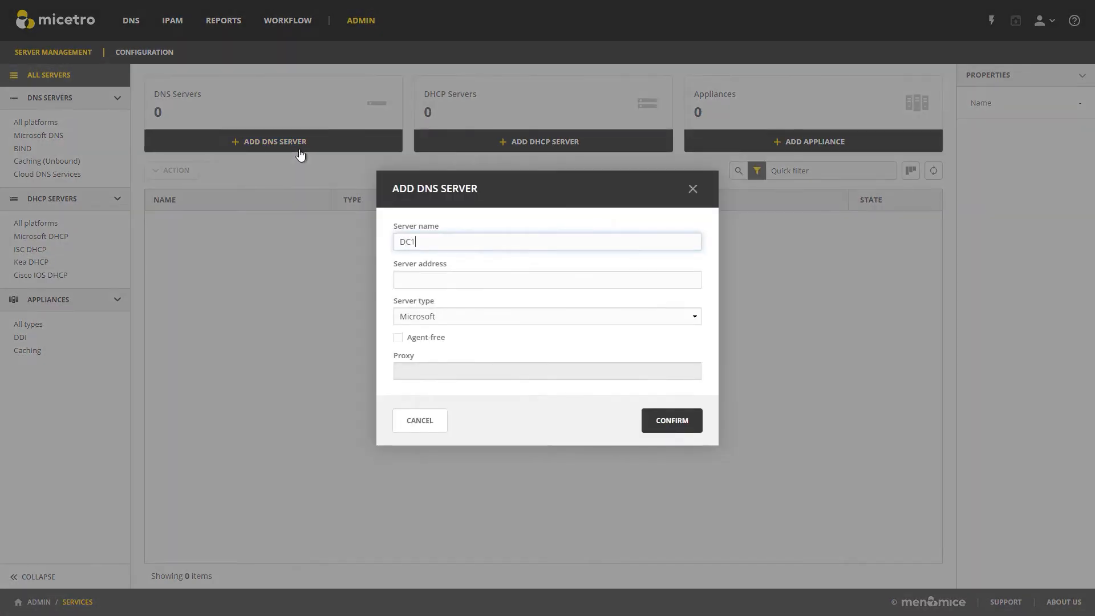
click(547, 280)
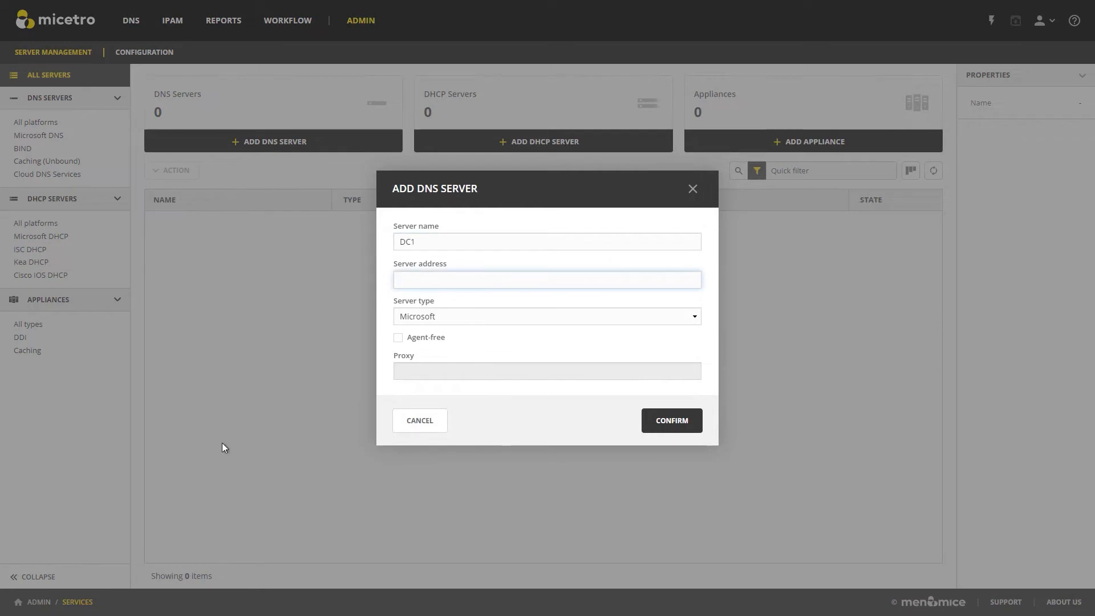
mouse_move(309, 506)
text(172.31.17.190)
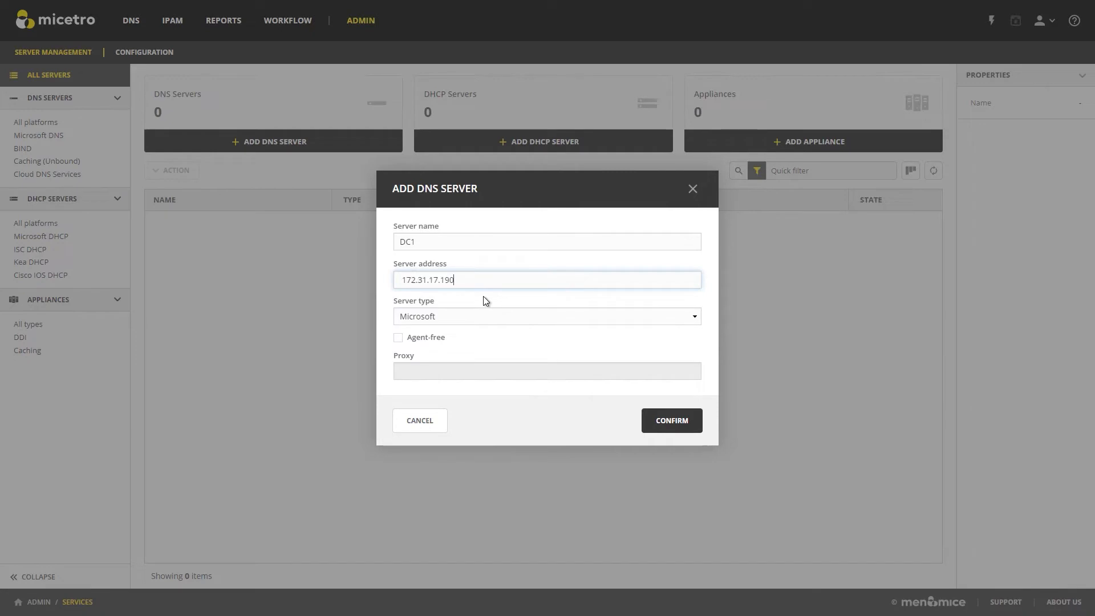
mouse_move(459, 320)
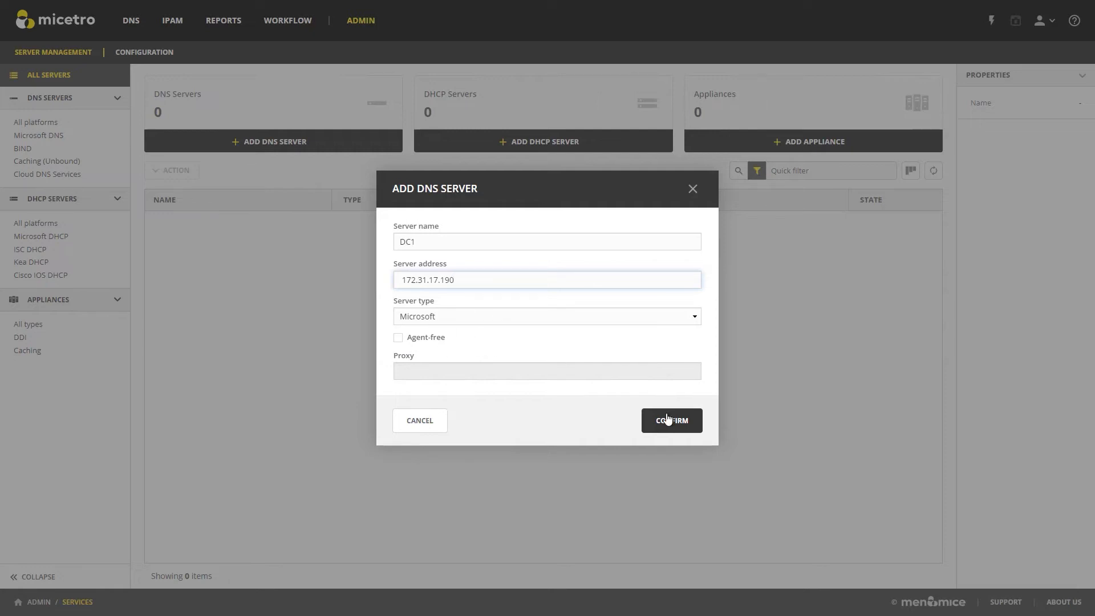
- Confirm DC1 at 172.31.17.190 and save it with the comment 'First DNS server'
click(669, 420)
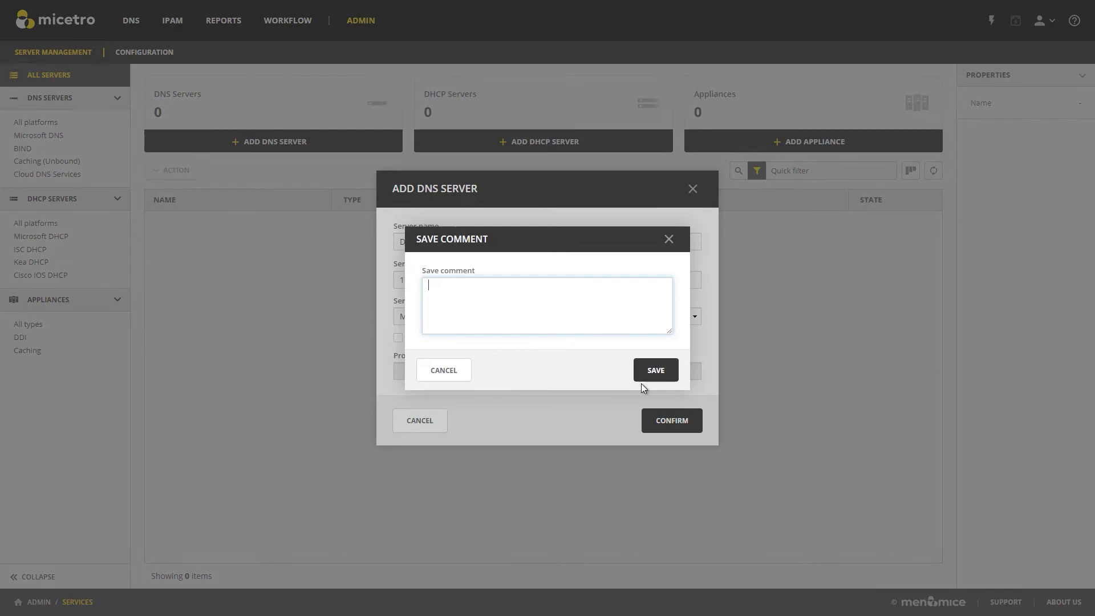
text(First)
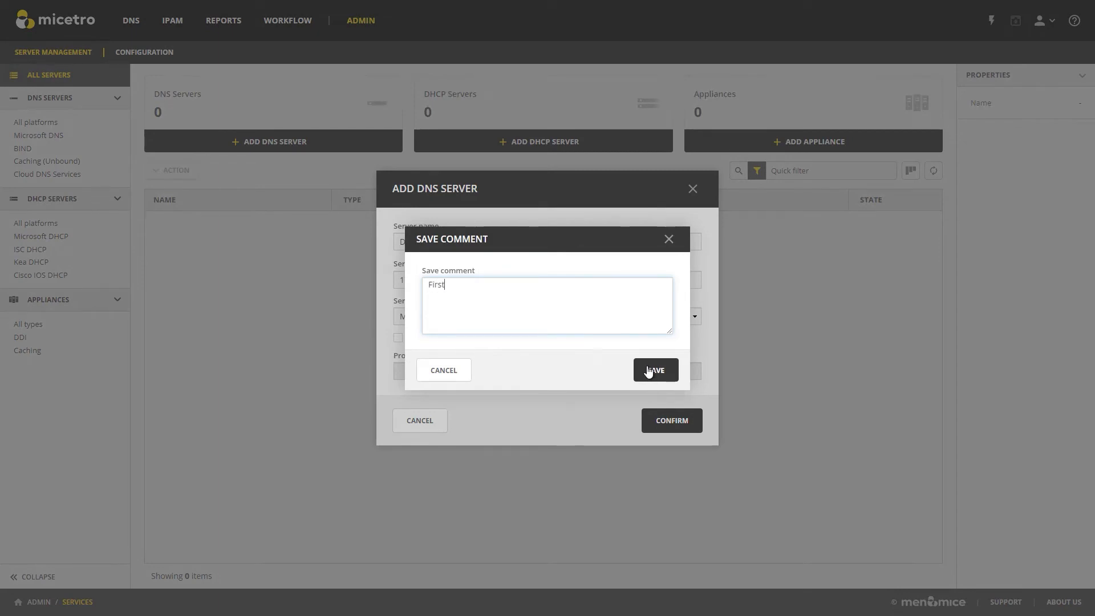
text(DNS server)
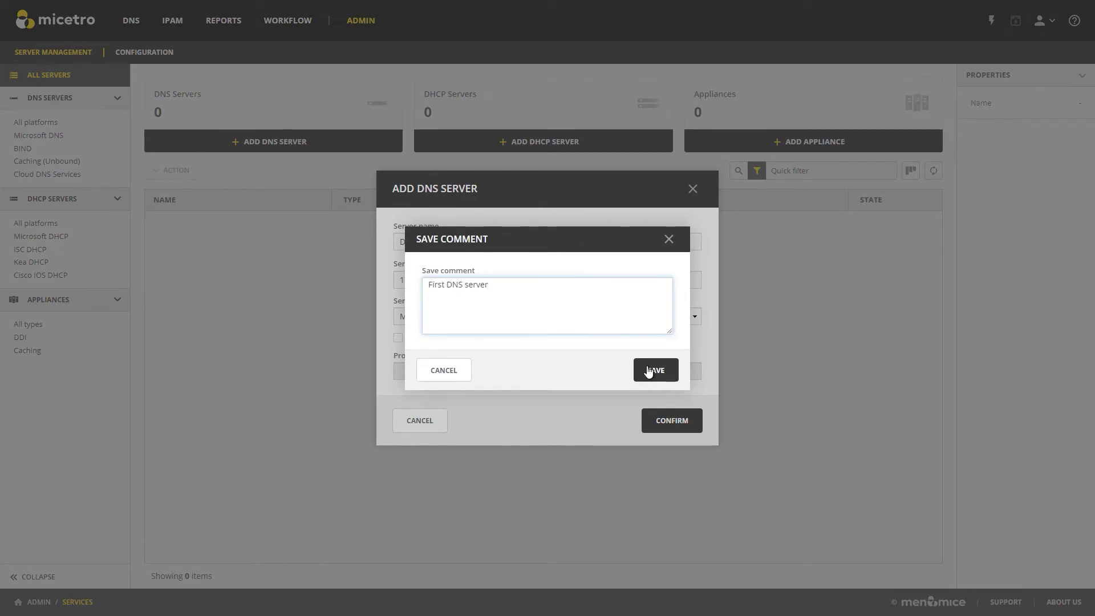
click(654, 370)
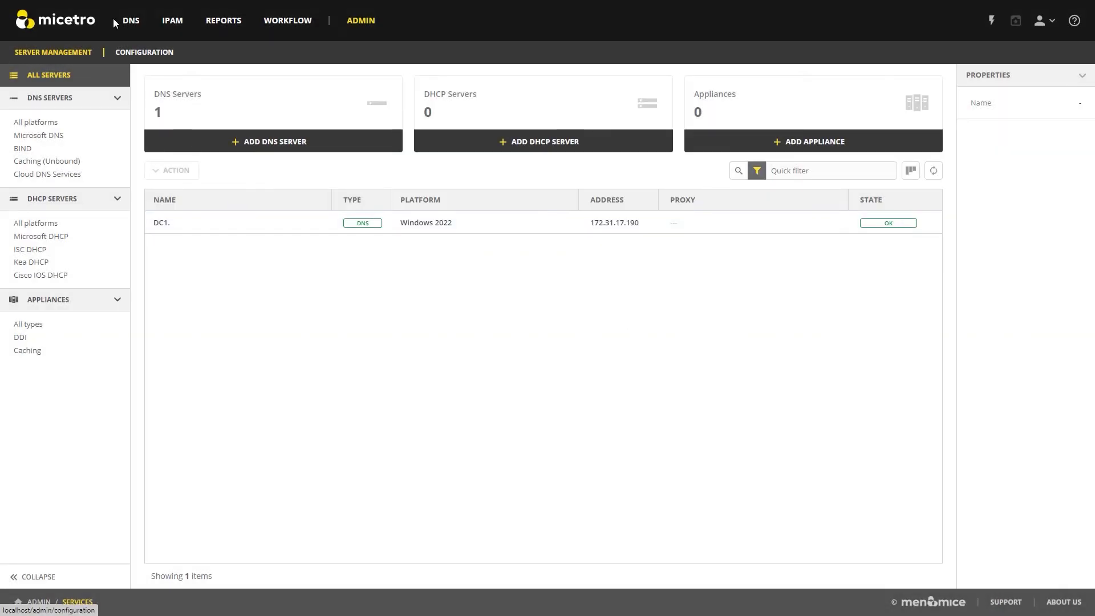
click(130, 20)
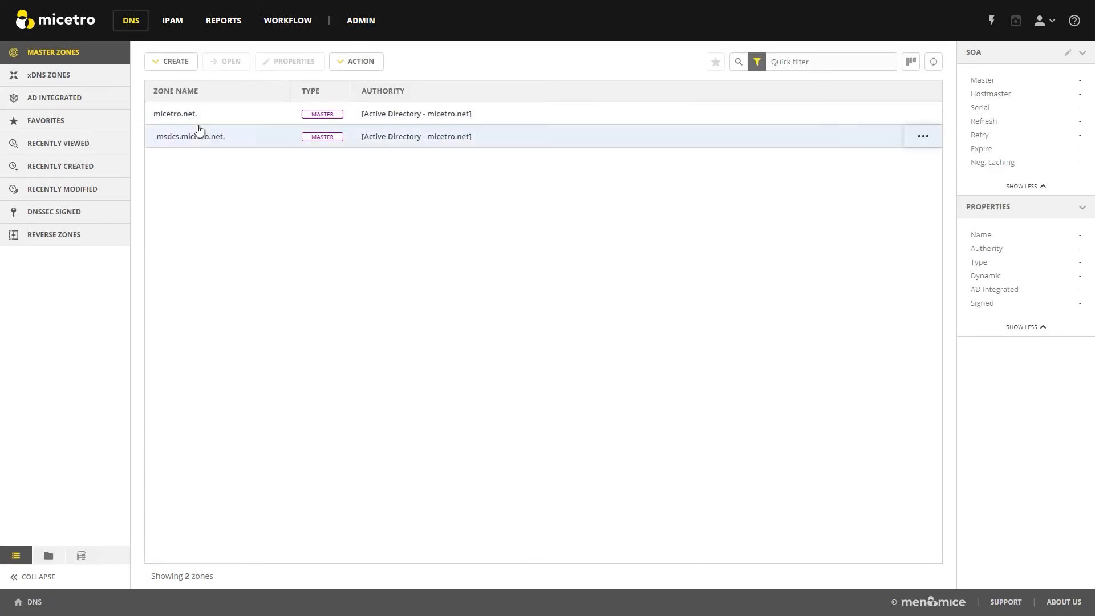
mouse_move(196, 93)
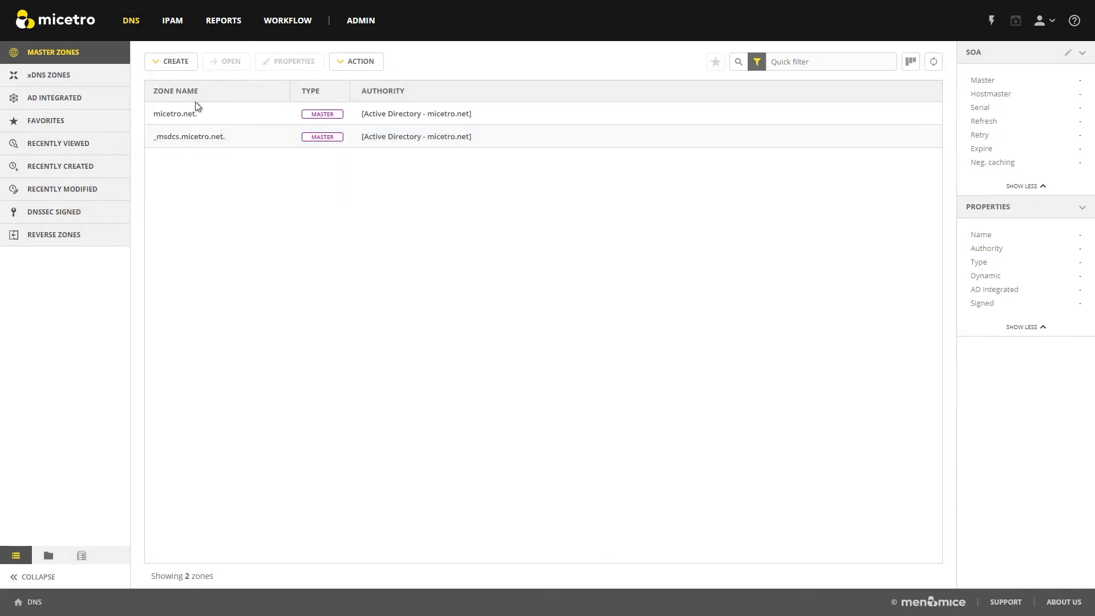
- Create master zone micetrotest.net with AD integration and domain-wide replication, then save
click(175, 61)
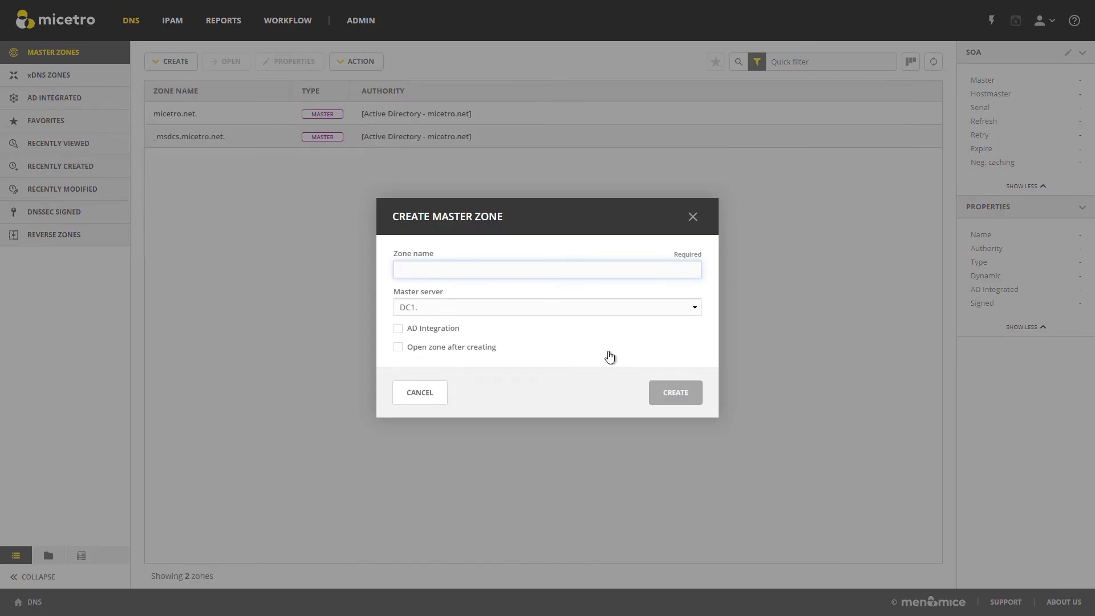
text(m)
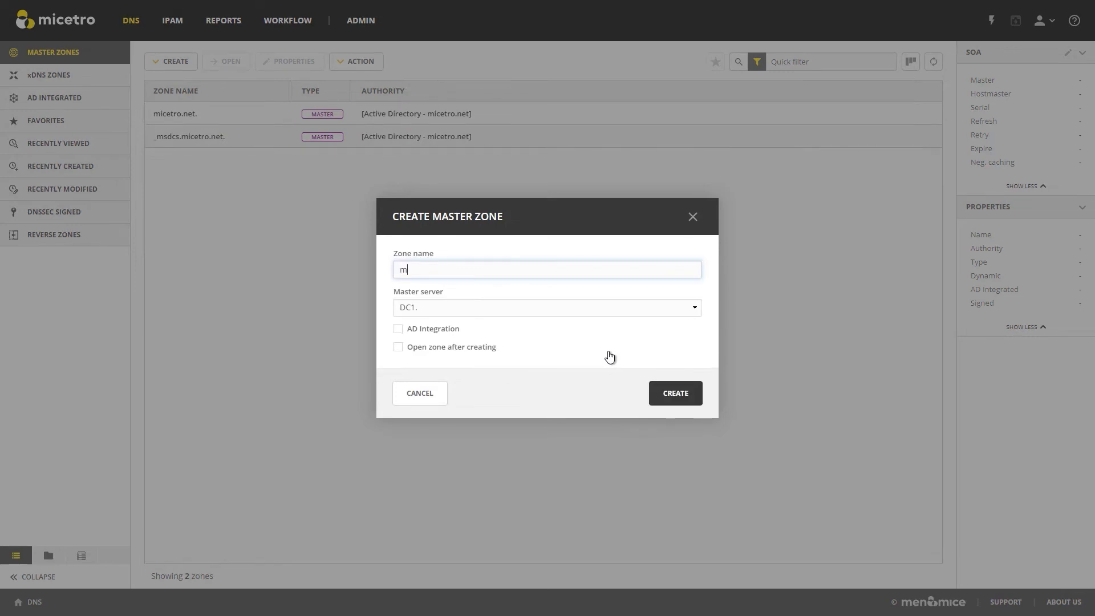
text(icetrotest)
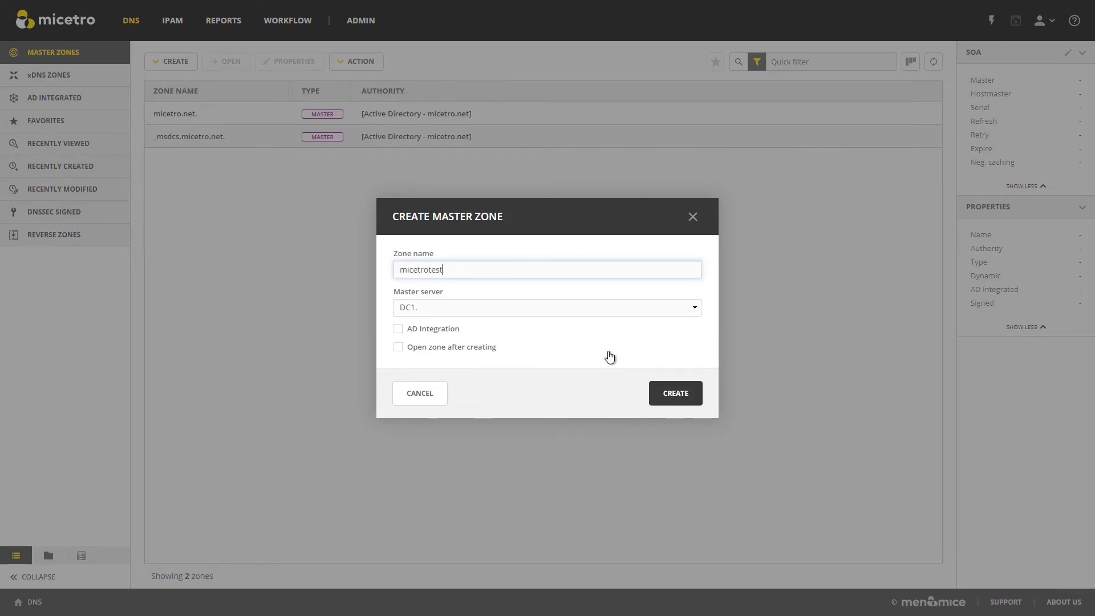
text(.net)
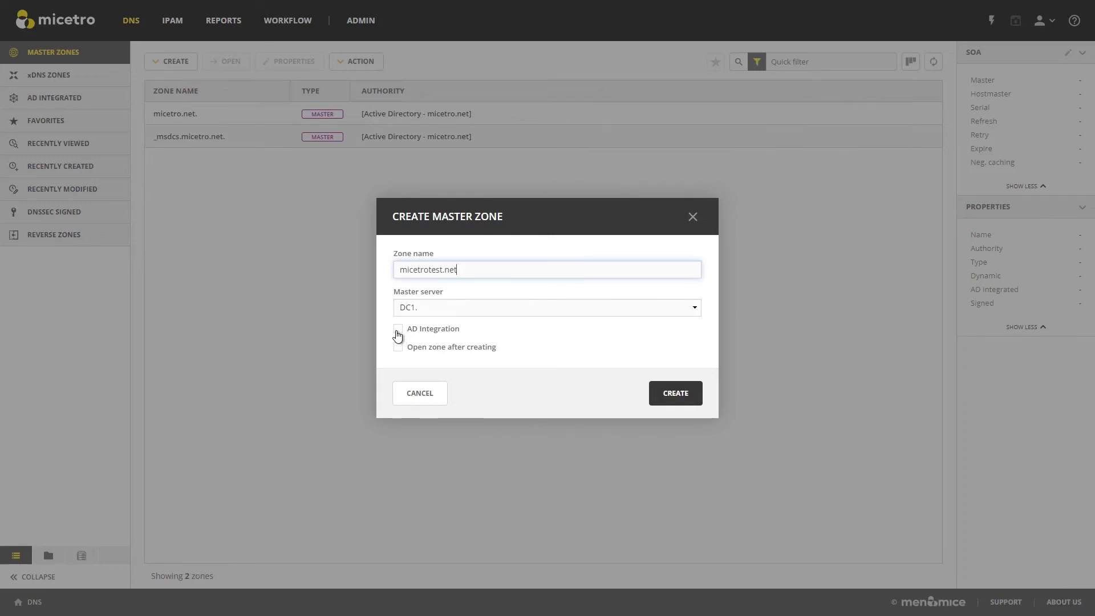
click(398, 309)
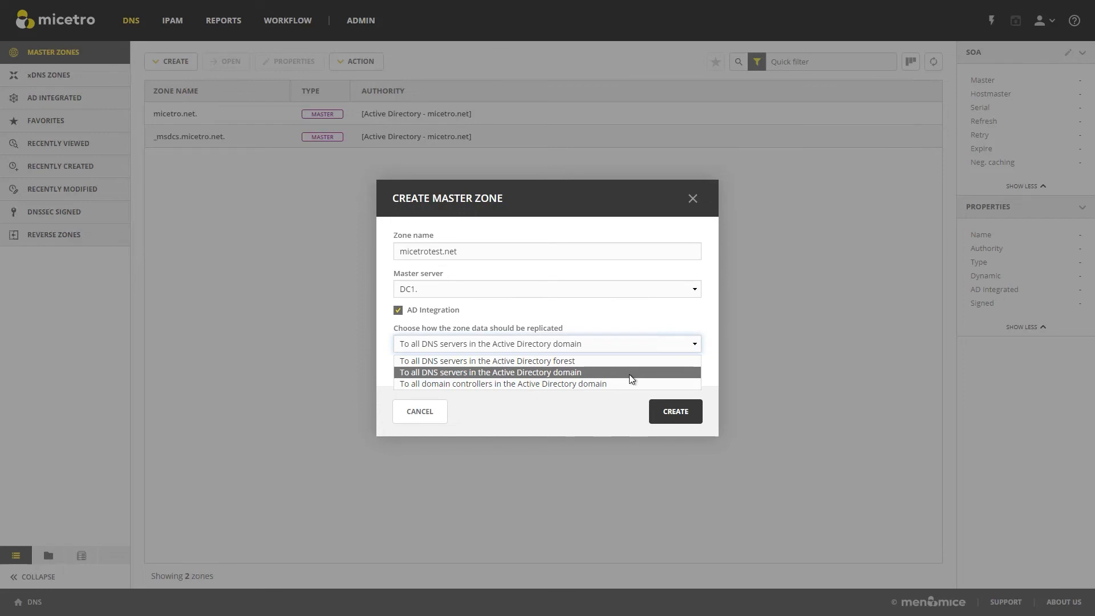
mouse_move(625, 382)
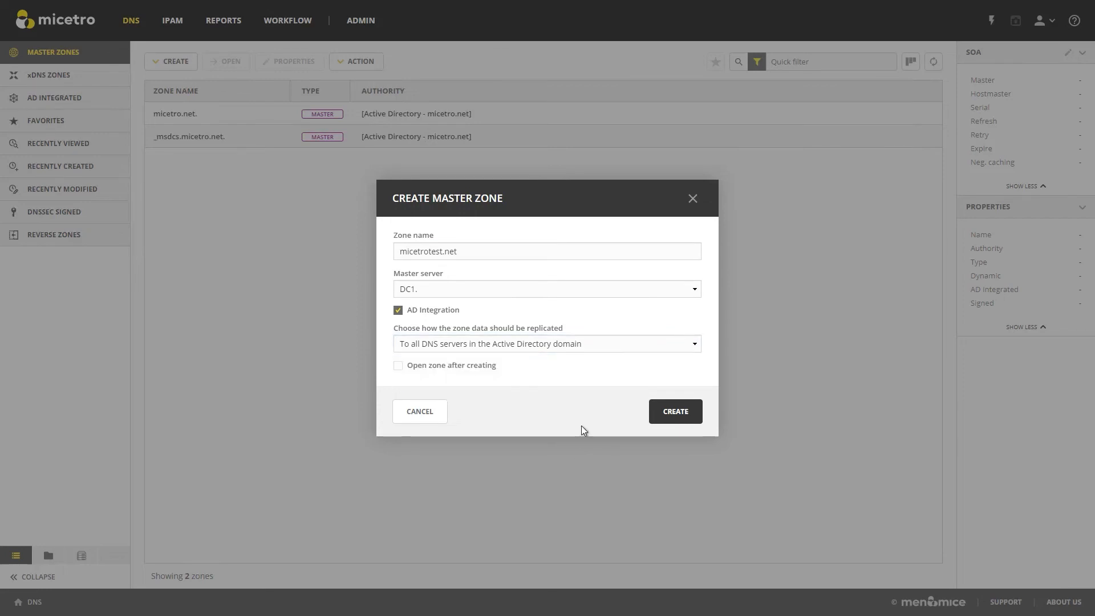
mouse_move(565, 354)
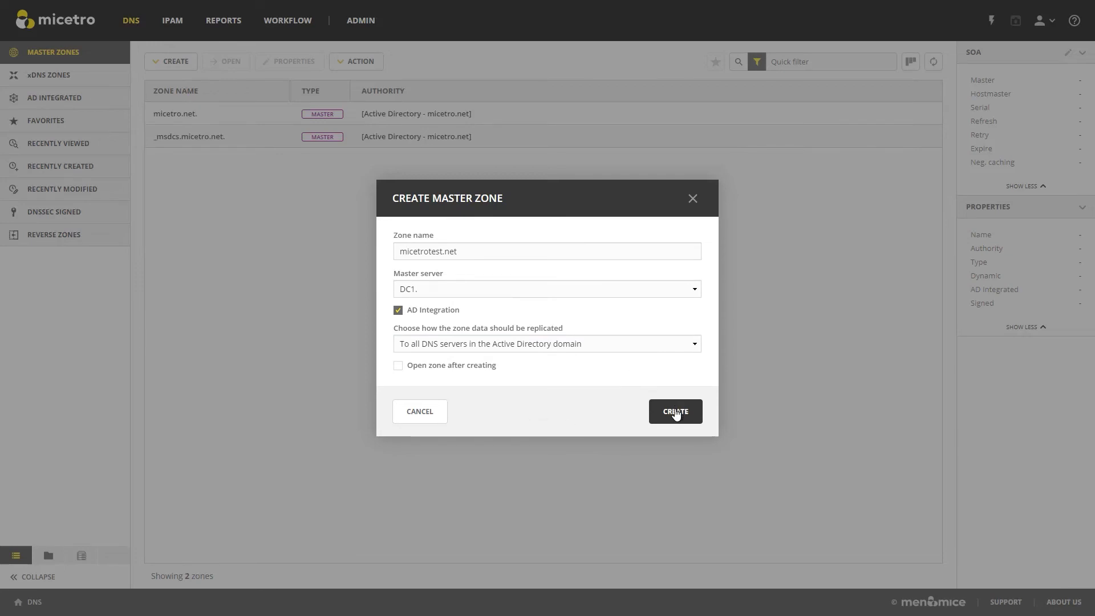
click(674, 410)
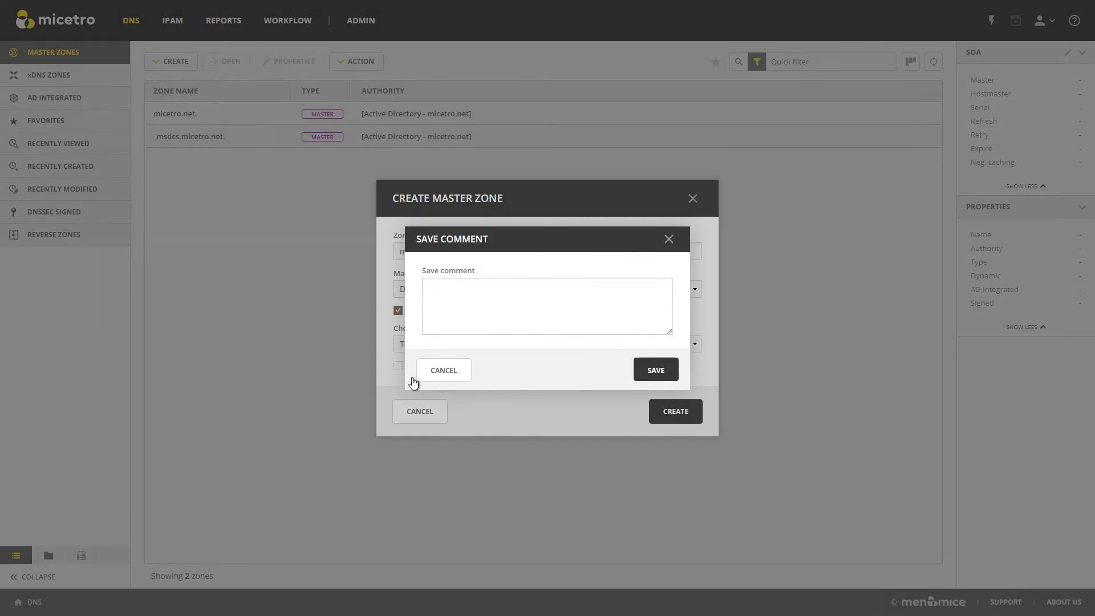
click(653, 370)
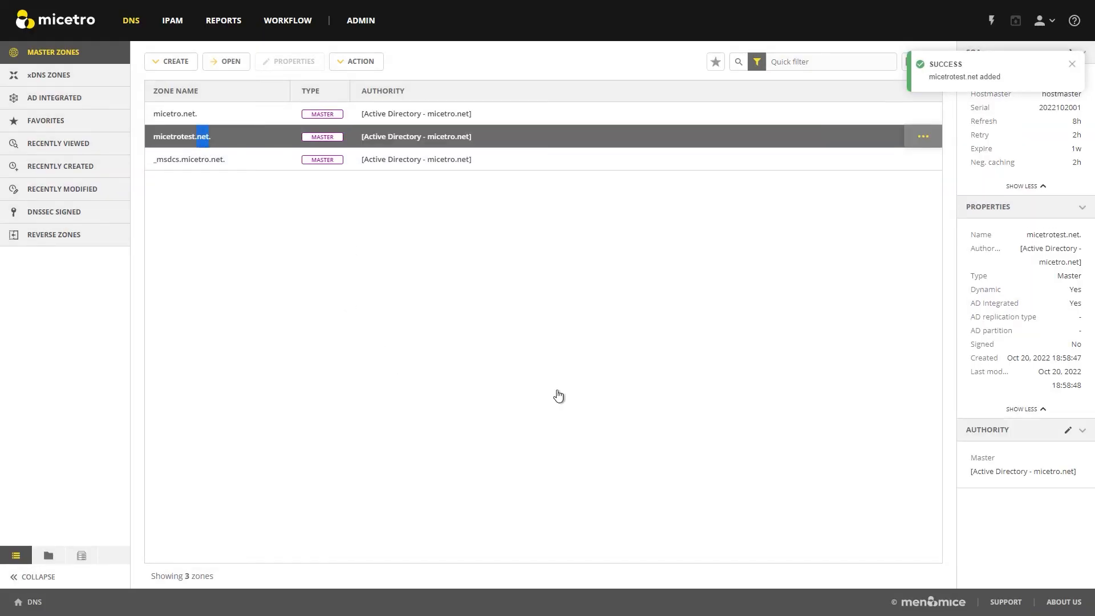
- In micetrotest.net, fill in a new record named blog, TTL 3600, address 192.168.2.3
double_click(181, 136)
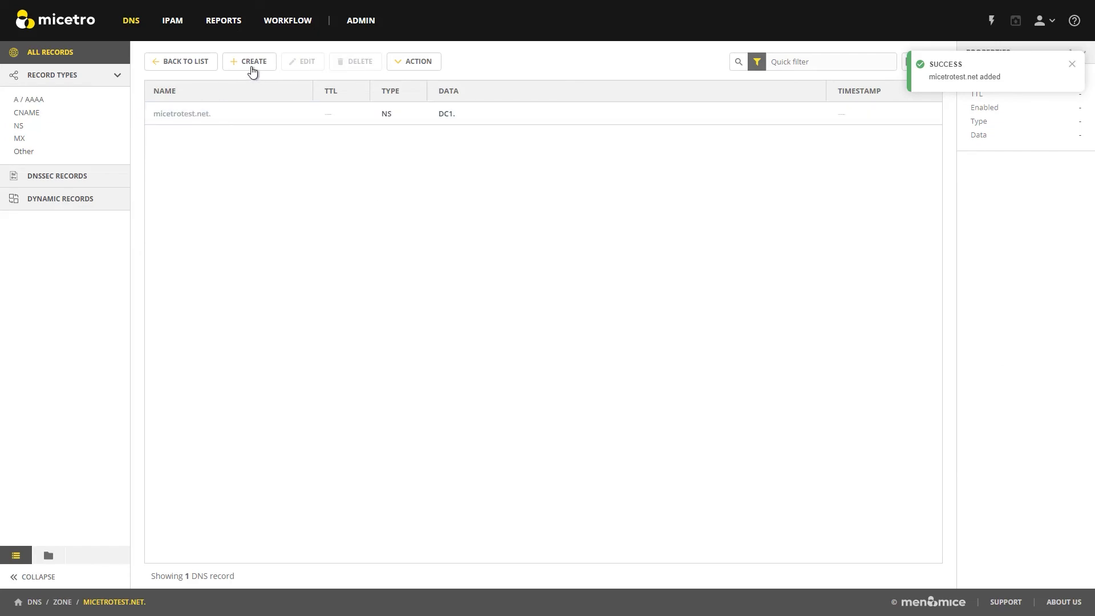
click(249, 61)
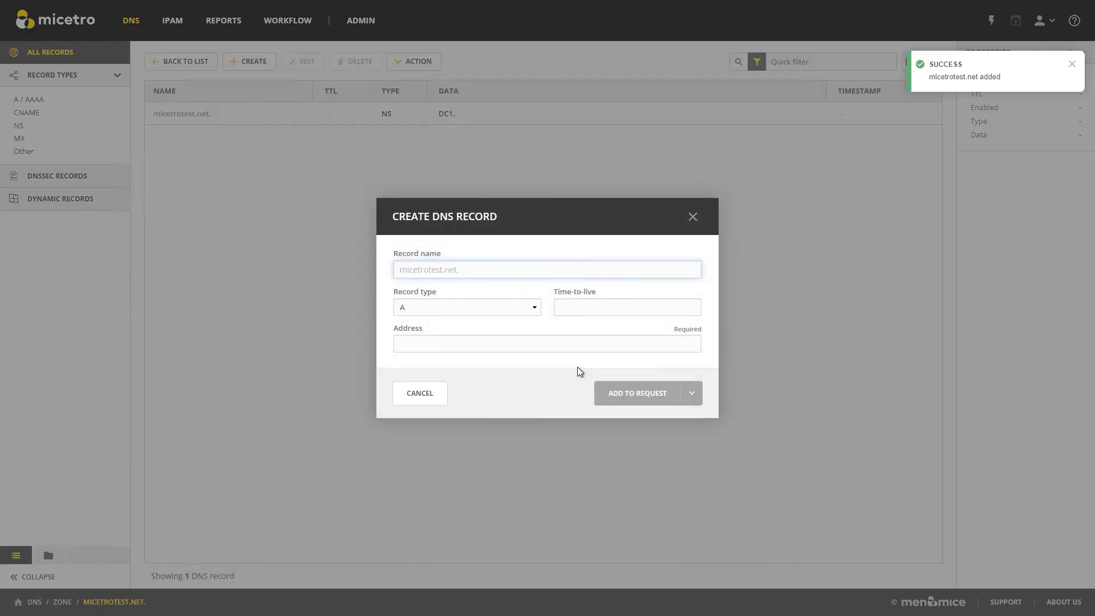
text(blog)
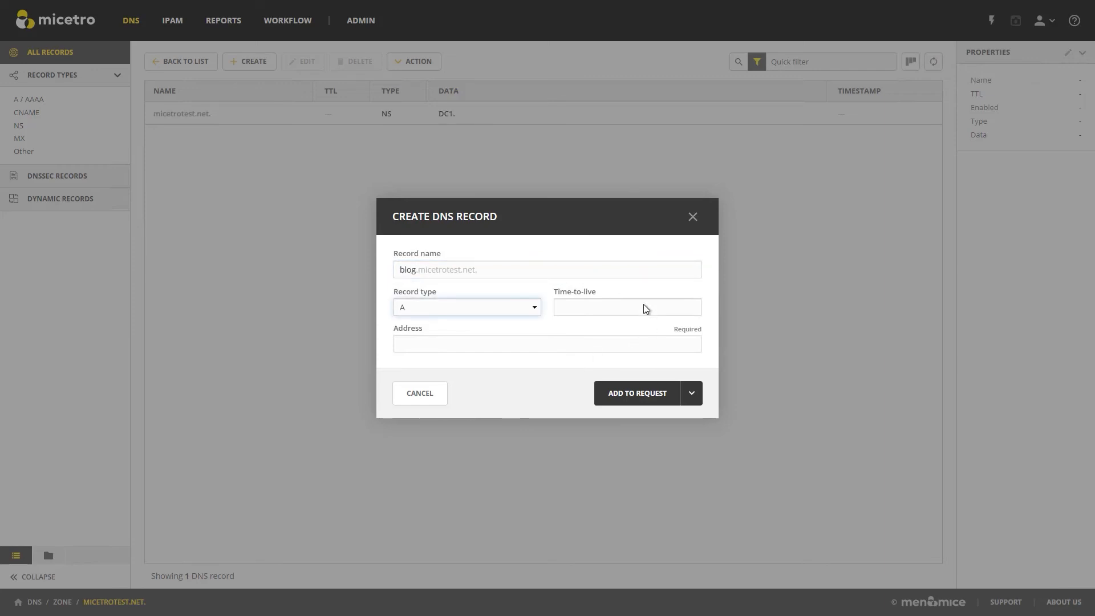
text(3600)
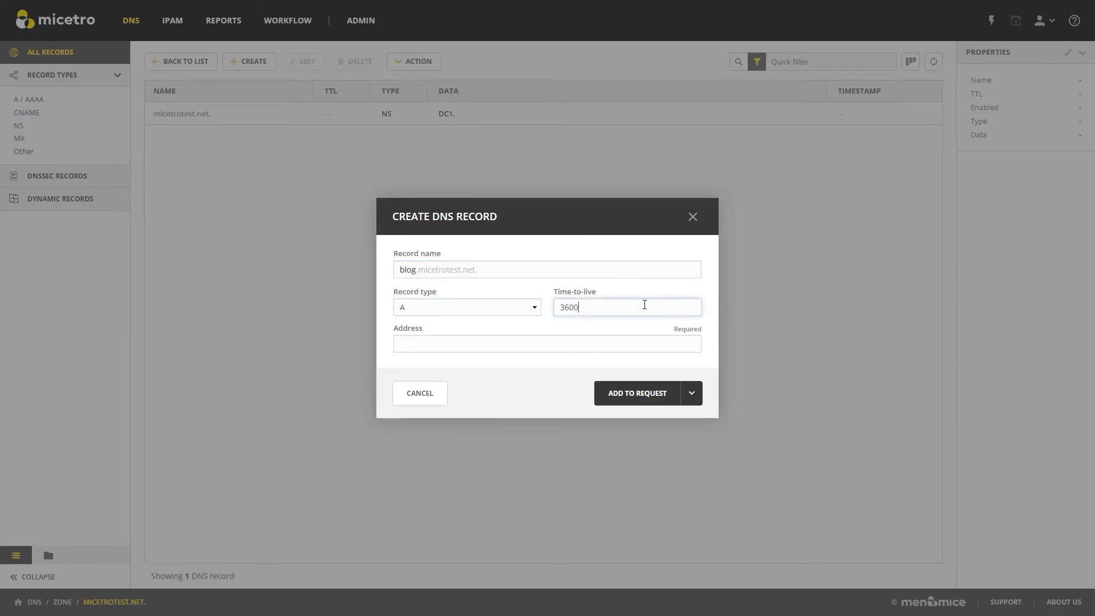
click(547, 343)
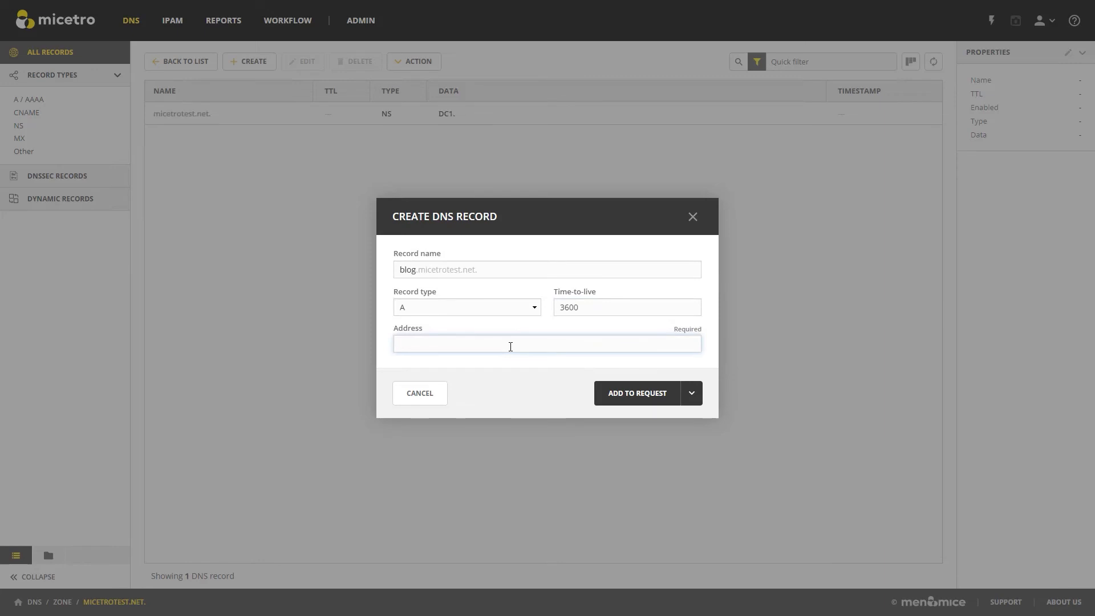
text(192.168.)
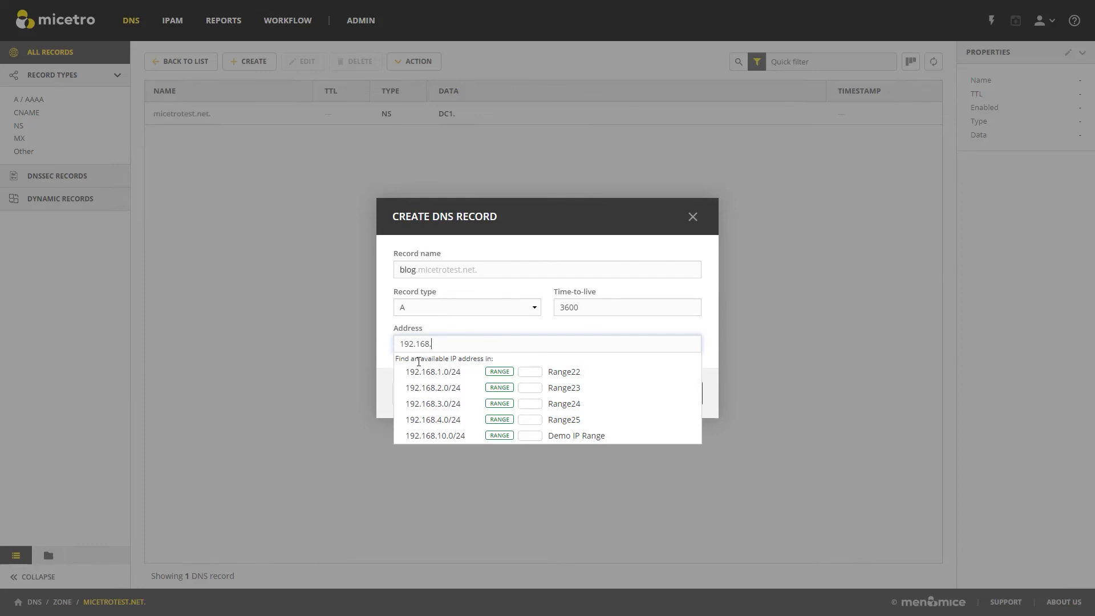
click(432, 388)
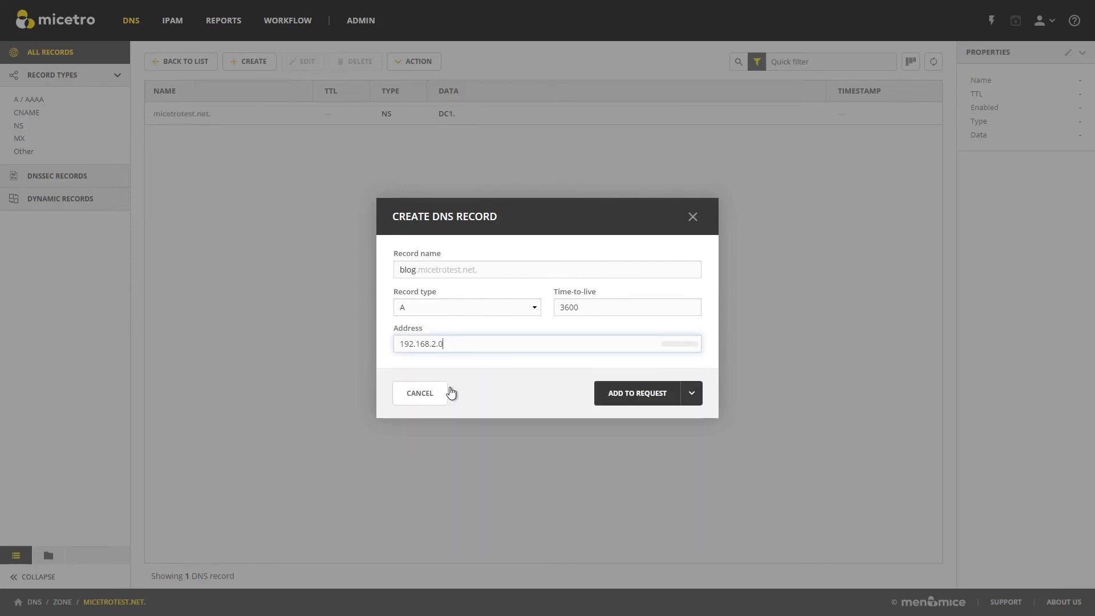
click(548, 343)
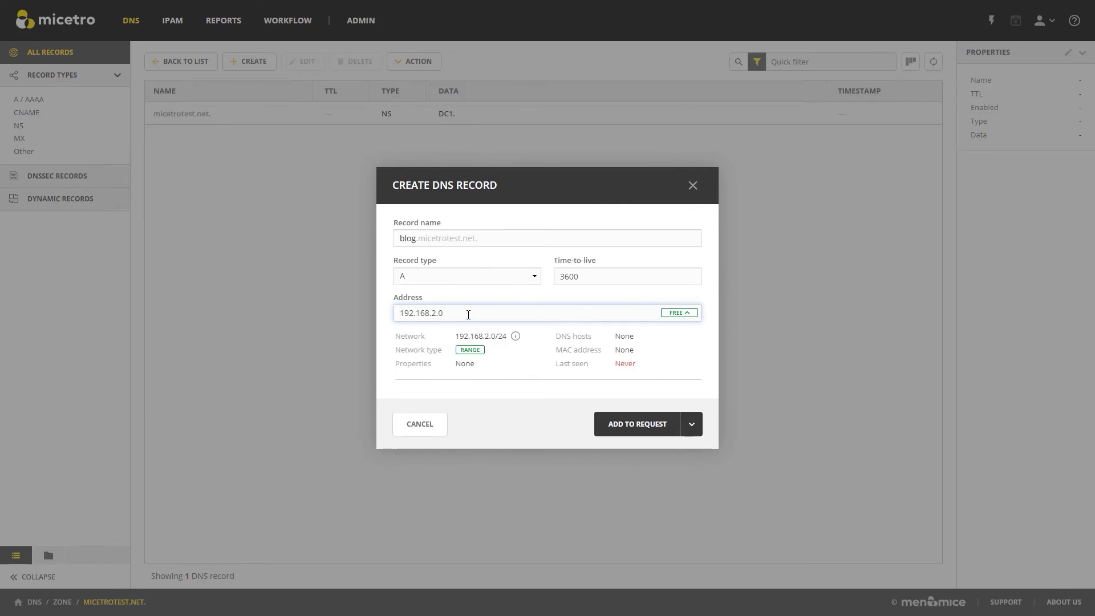
key(Backspace)
text(3)
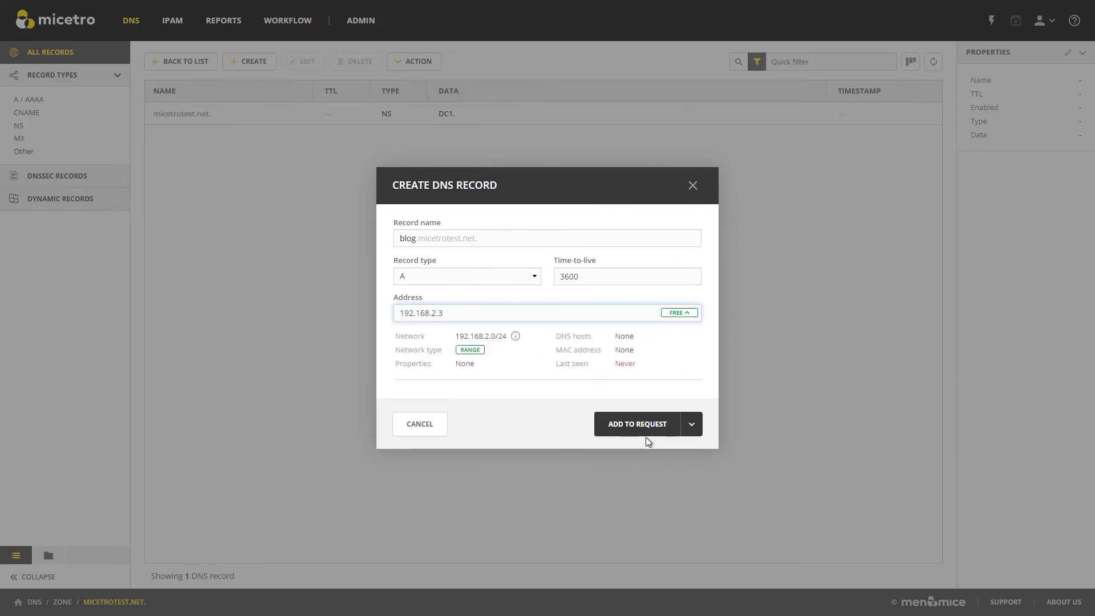
mouse_move(625, 442)
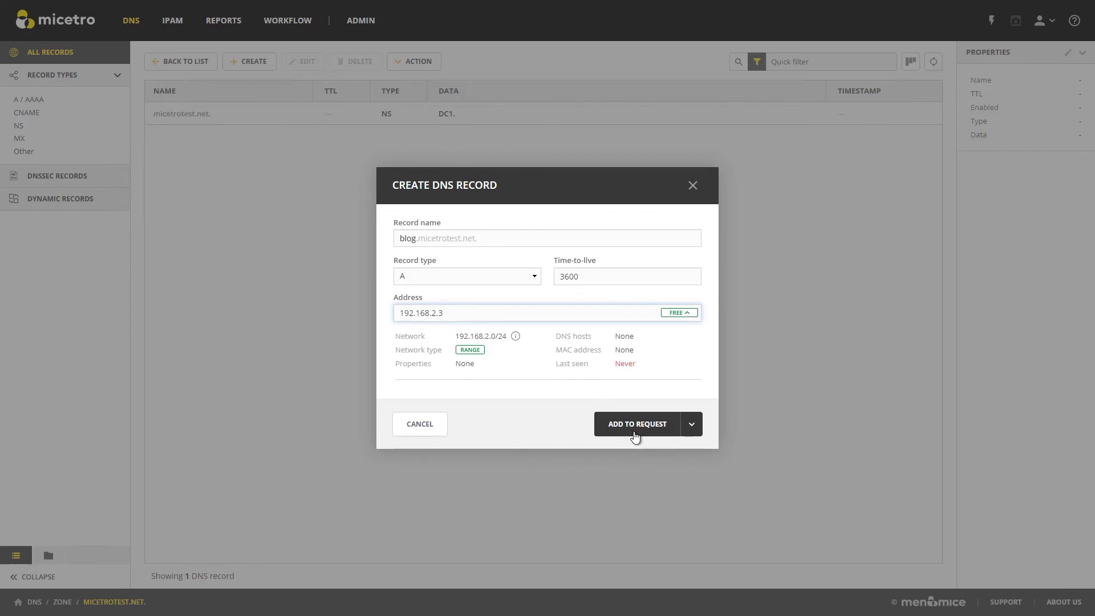
- Create the blog record immediately using Create Now, without a comment
click(691, 423)
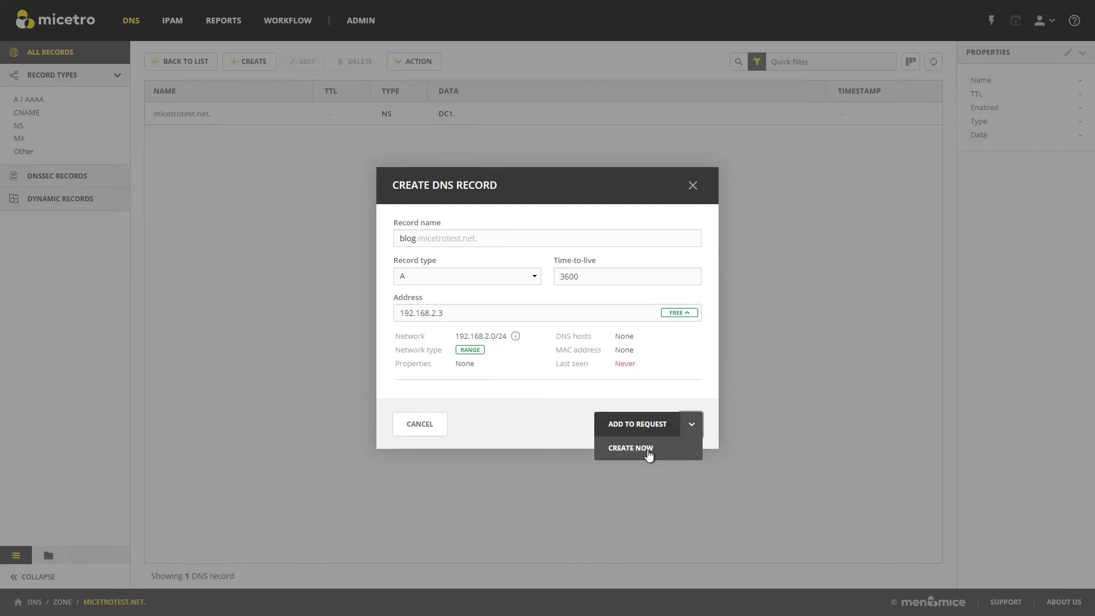
click(637, 424)
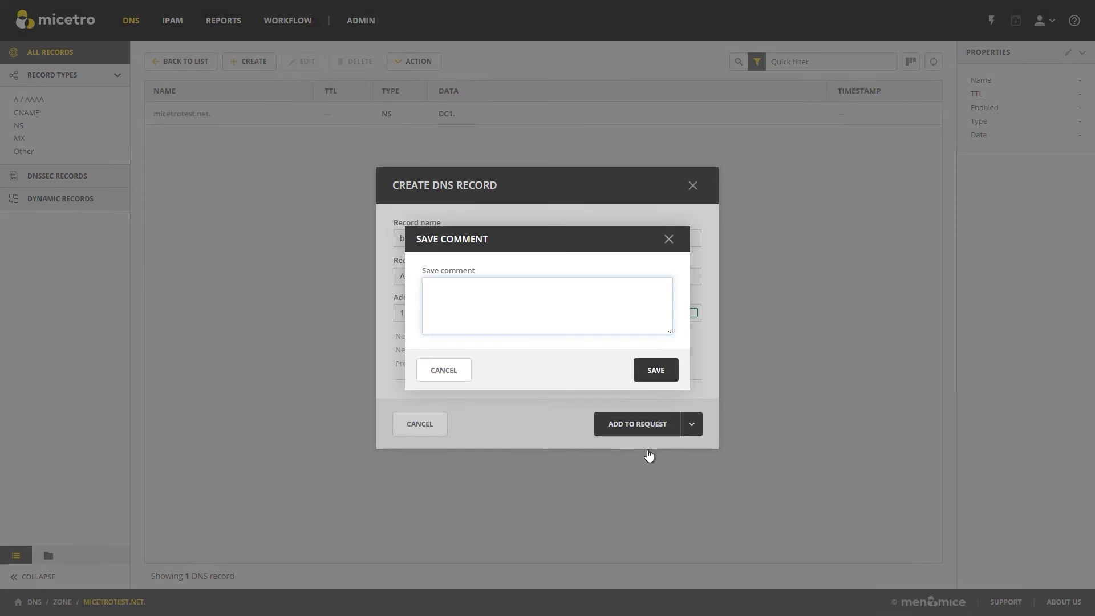
click(443, 370)
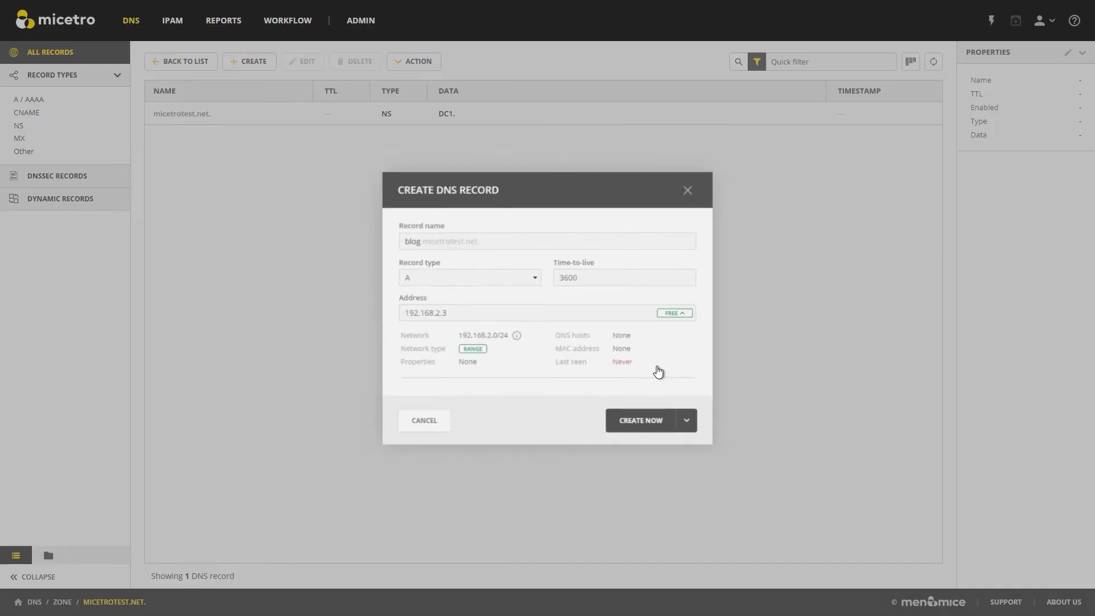
click(640, 420)
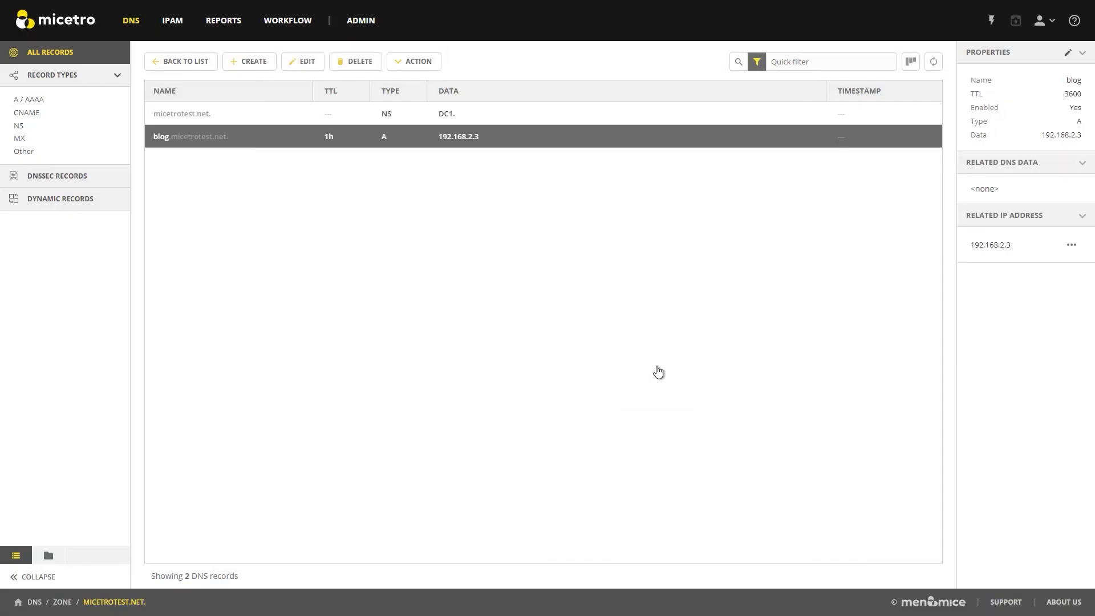